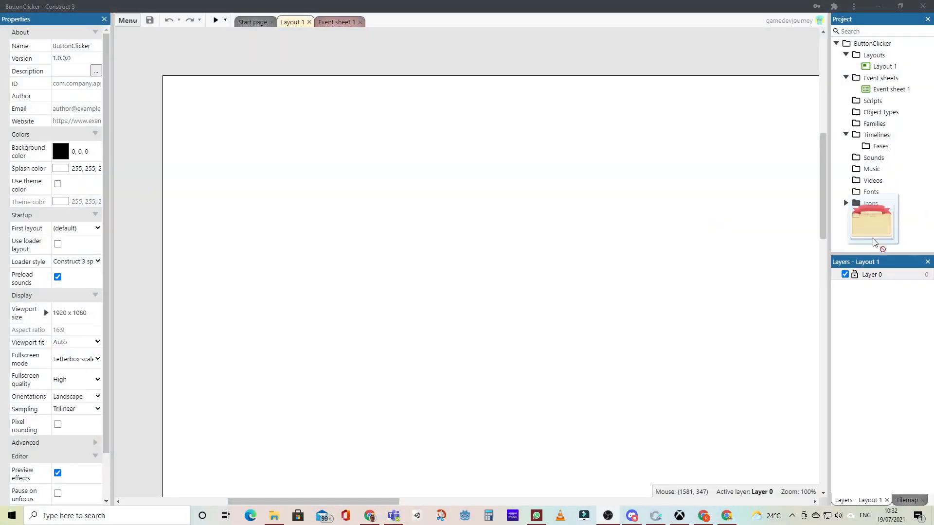
Place the window panel and position an enlarged 'select' title sprite on its ribbon.
{"action": "left_click_drag", "start_coordinate": [872, 219], "coordinate": [406, 275]}
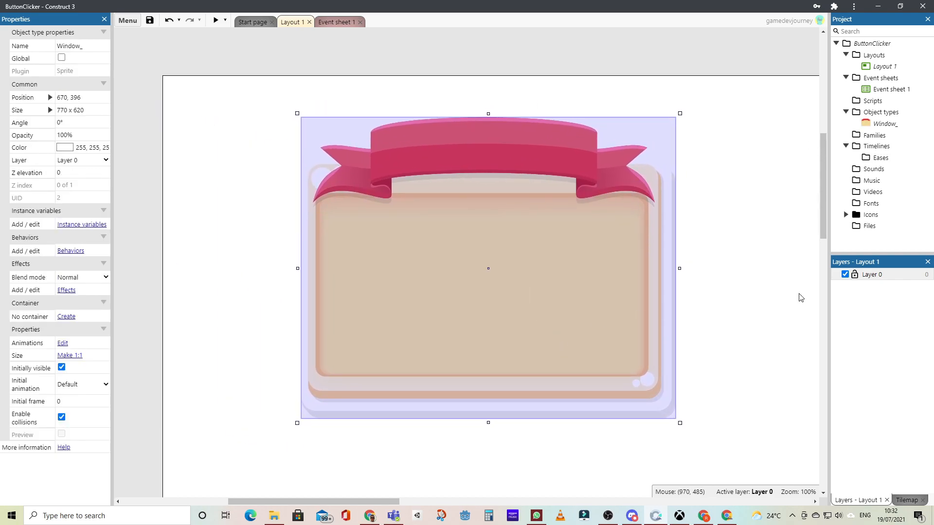
{"action": "mouse_move", "coordinate": [932, 259]}
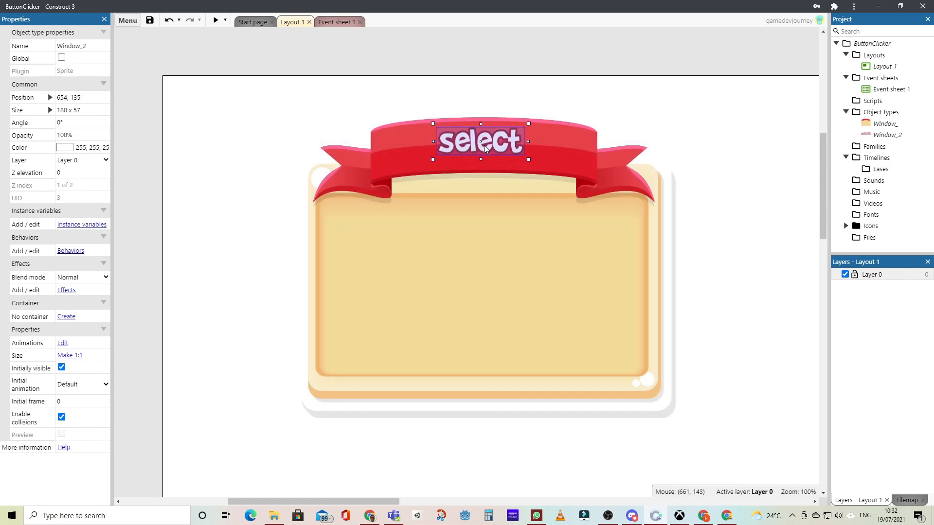
{"action": "left_click_drag", "start_coordinate": [481, 141], "coordinate": [487, 145]}
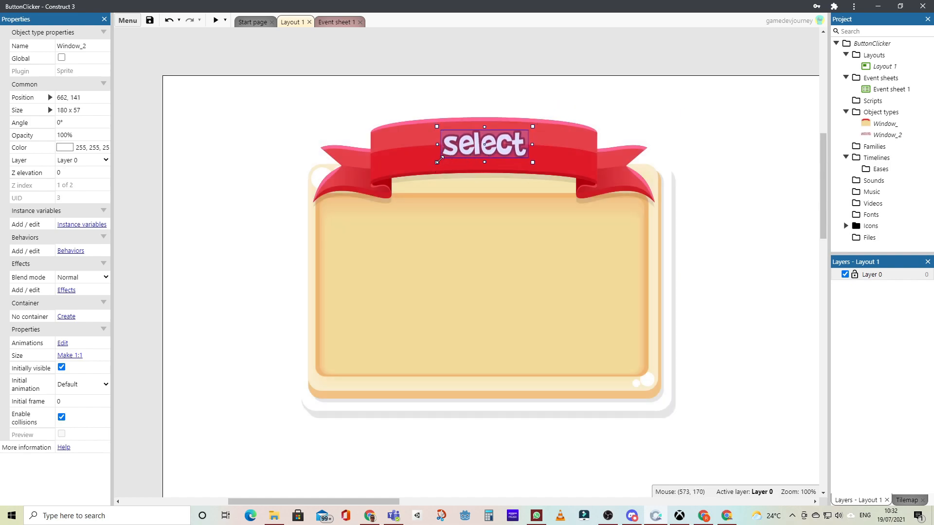
{"action": "left_click_drag", "start_coordinate": [533, 161], "coordinate": [532, 173]}
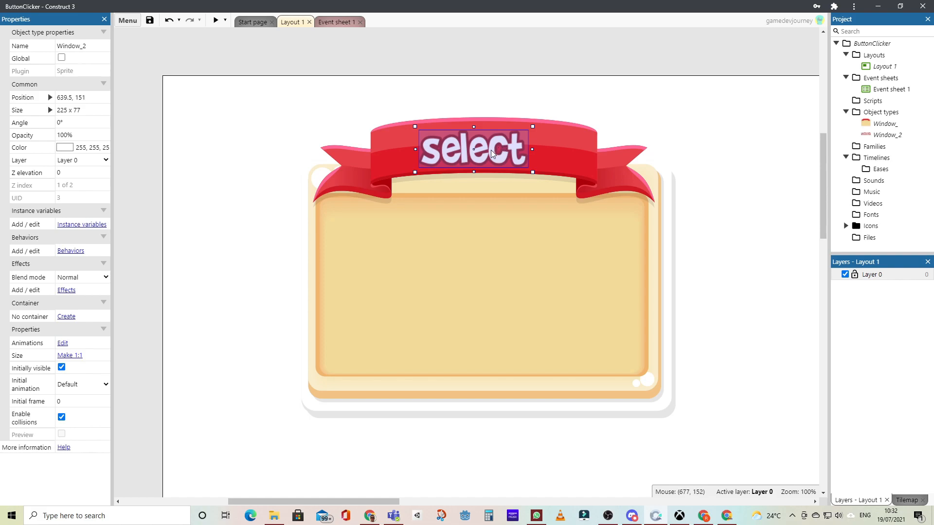
{"action": "left_click_drag", "start_coordinate": [472, 148], "coordinate": [480, 142]}
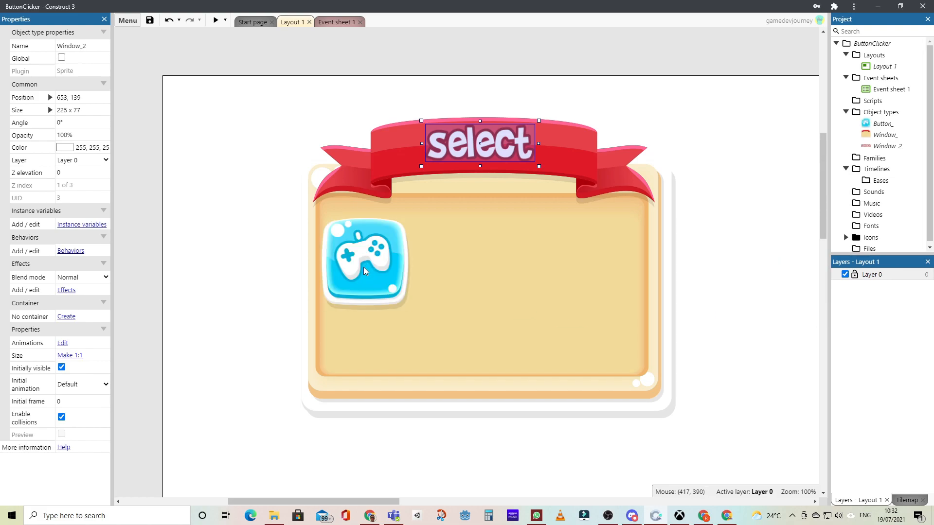
Rename the button sprite's Default animation to 'normal' in the Animations Editor.
{"action": "left_click", "coordinate": [380, 270]}
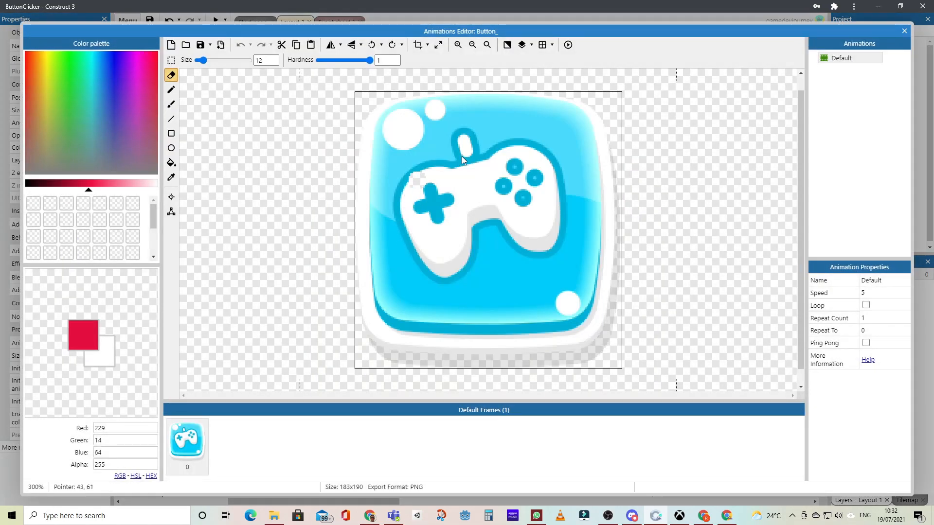
{"action": "left_click", "coordinate": [849, 58]}
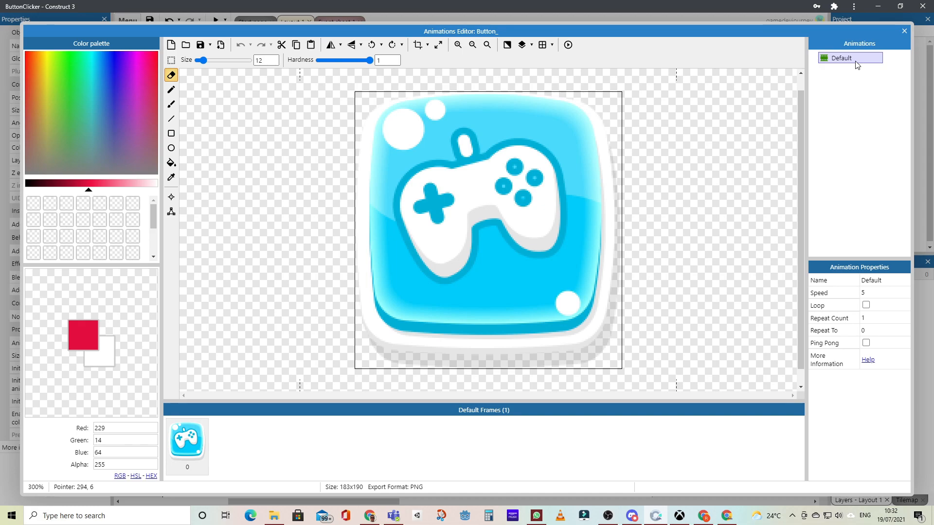
{"action": "double_click", "coordinate": [850, 57]}
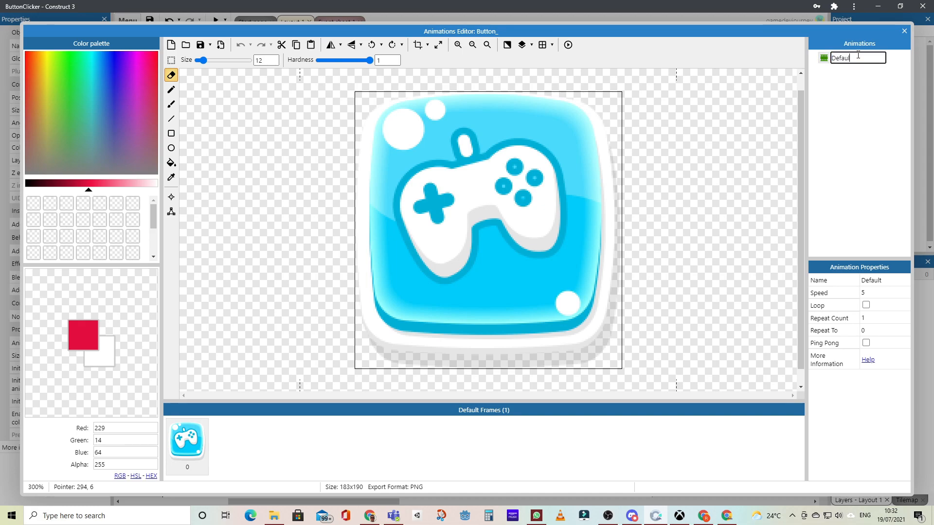
{"action": "type", "text": "normal"}
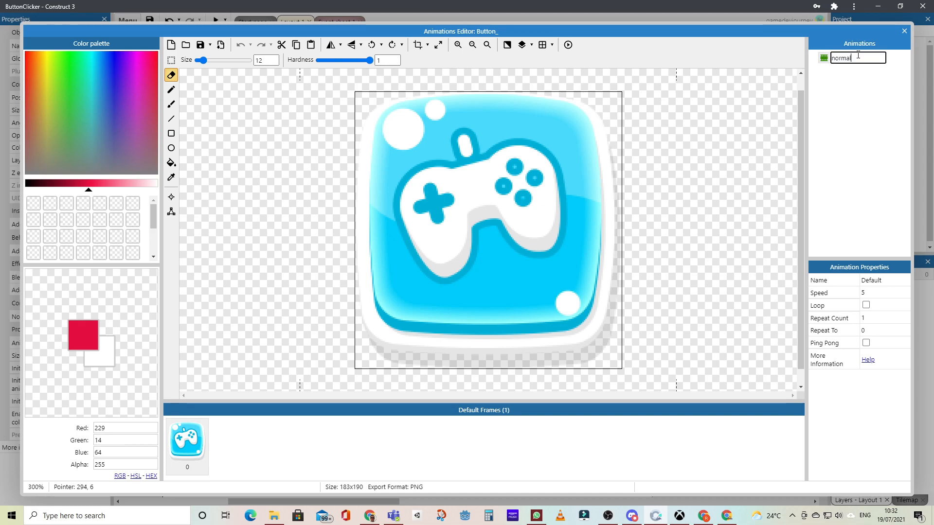
Add 'hover' and 'pressed' animations, with the red gamepad image as the pressed frame.
{"action": "right_click", "coordinate": [854, 59]}
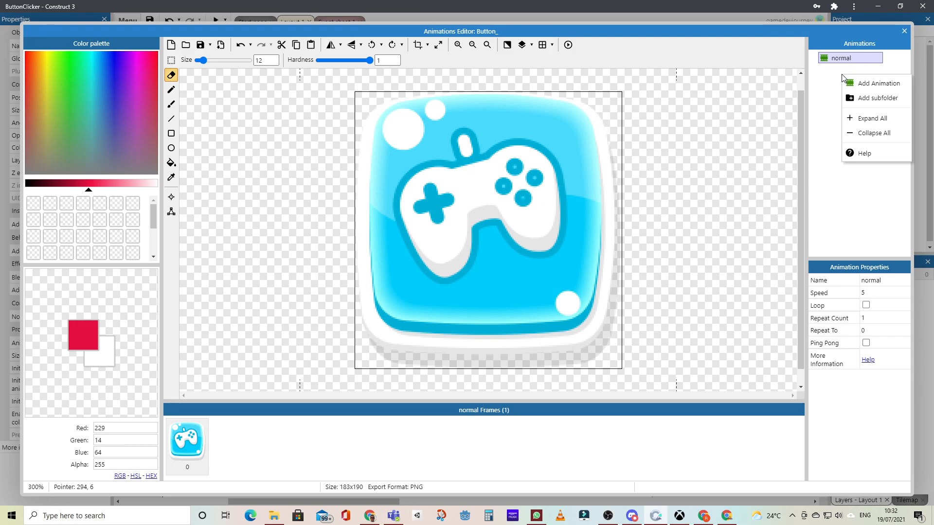
{"action": "left_click", "coordinate": [878, 84]}
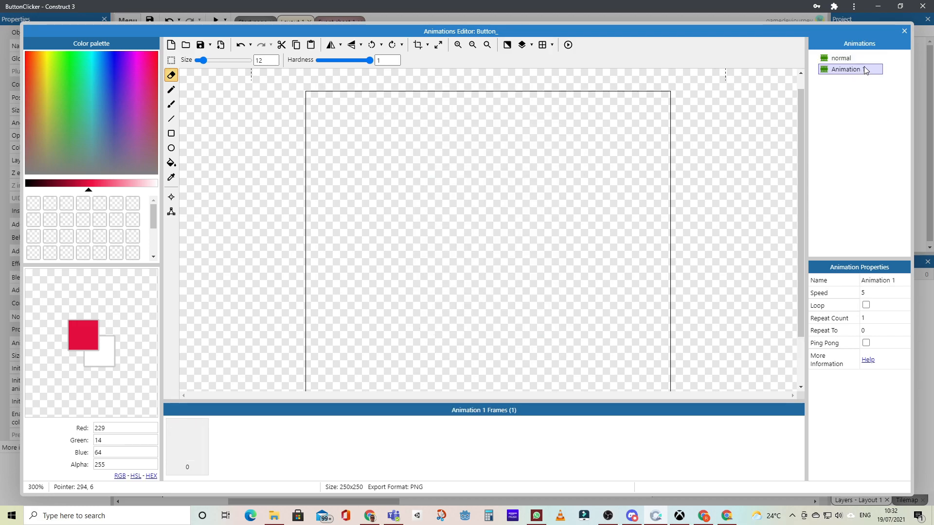
{"action": "type", "text": "hob"}
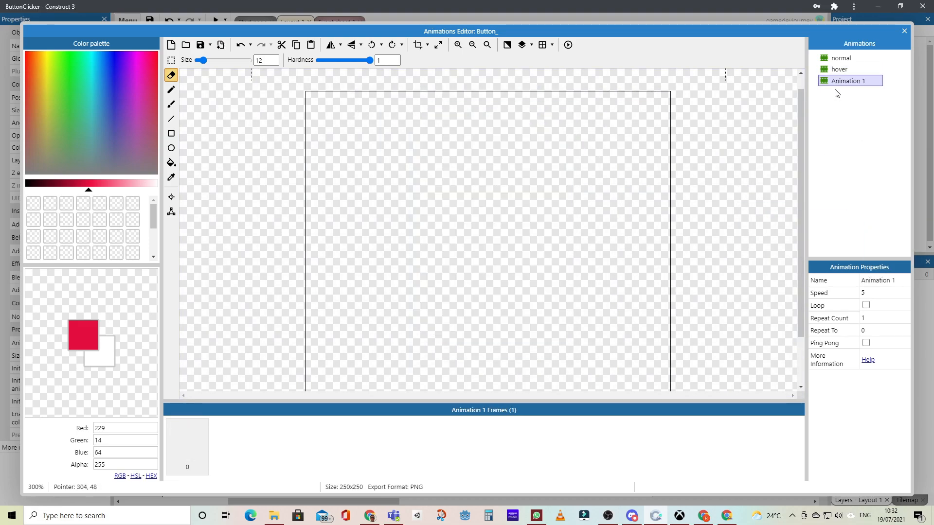
{"action": "double_click", "coordinate": [848, 81]}
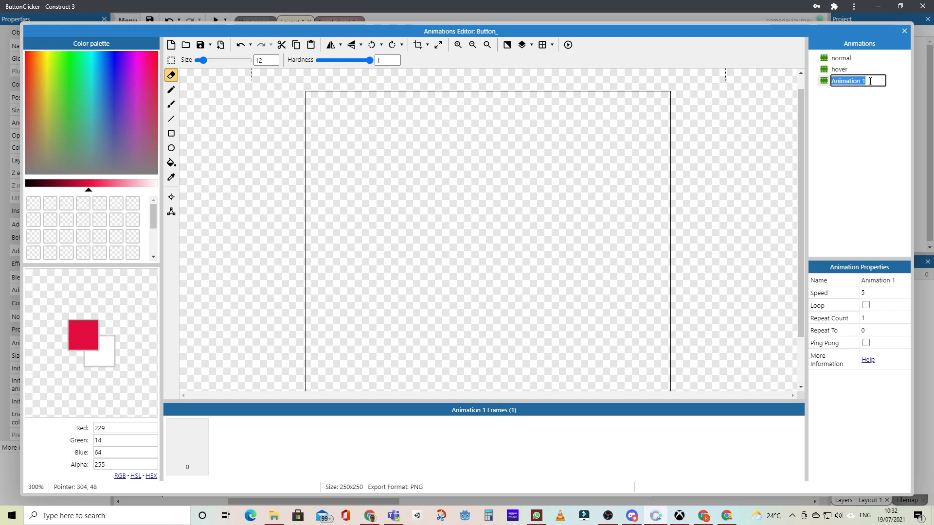
{"action": "type", "text": "pressed"}
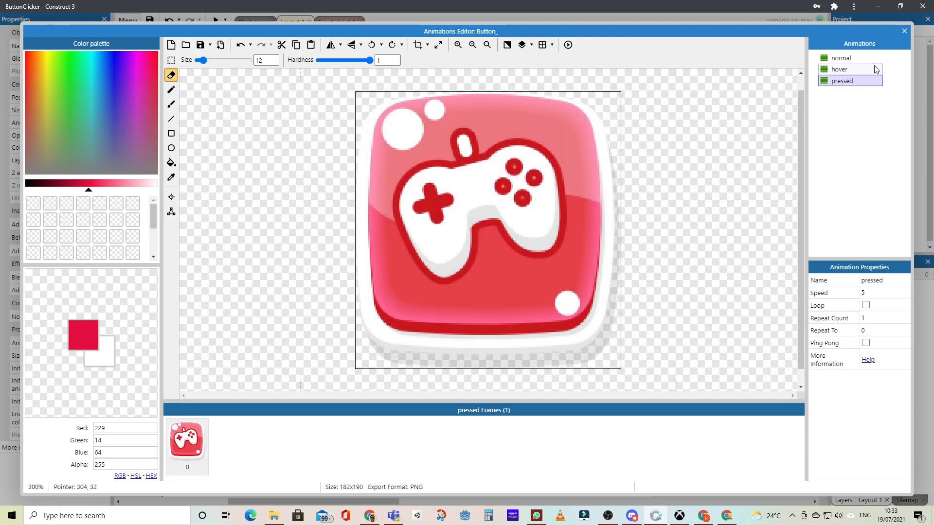
Close the Animations Editor and insert a Mouse object found by searching 'mouse'.
{"action": "left_click", "coordinate": [904, 30]}
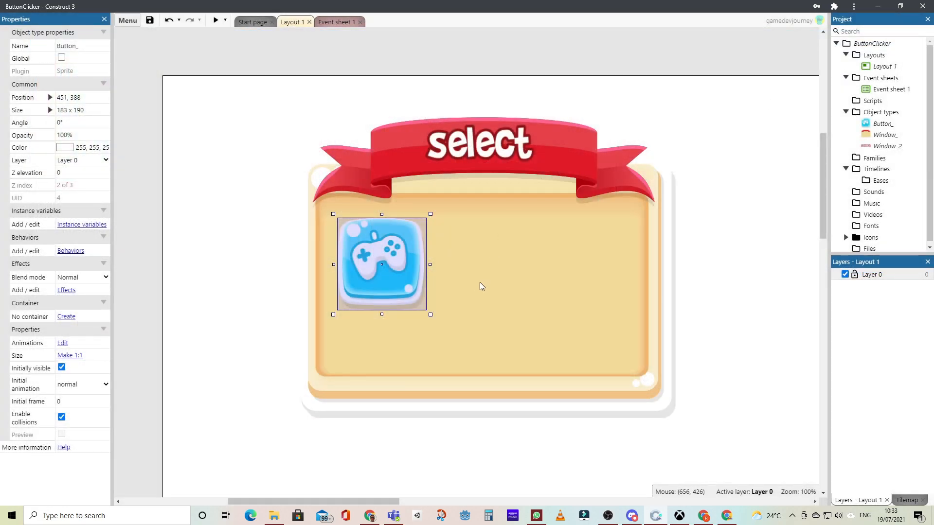
{"action": "mouse_move", "coordinate": [336, 23]}
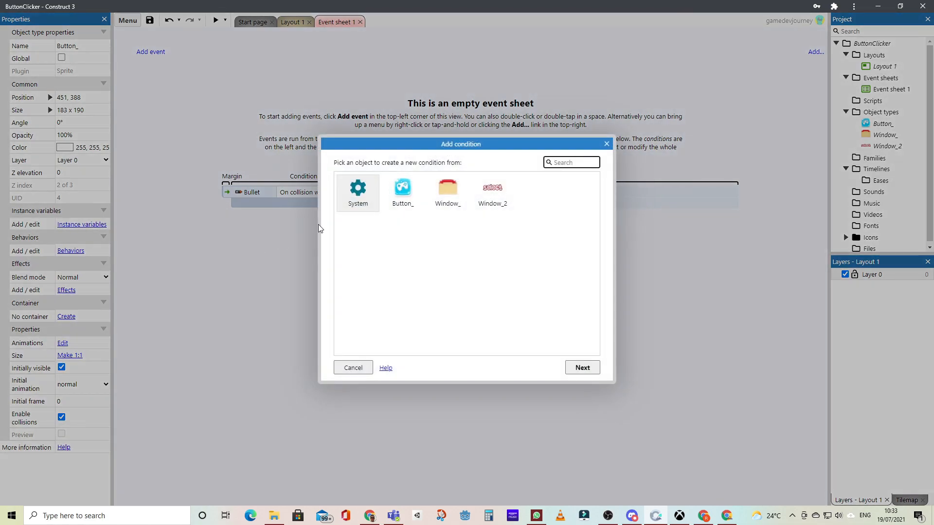
{"action": "left_click", "coordinate": [352, 368]}
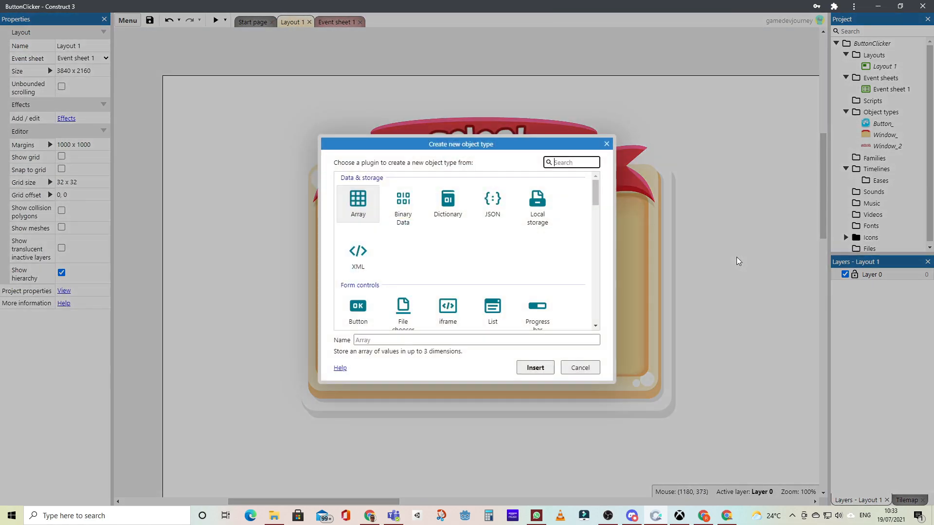
{"action": "type", "text": "no"}
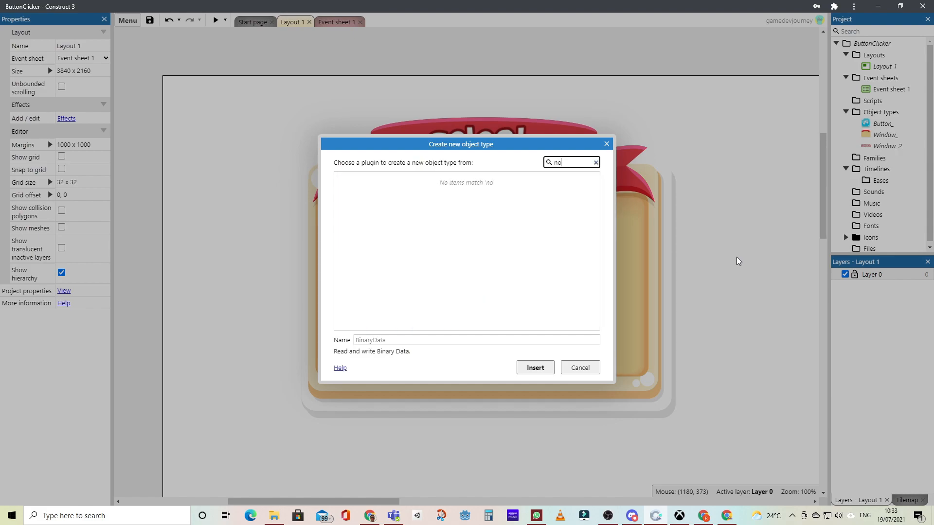
{"action": "type", "text": "mouse"}
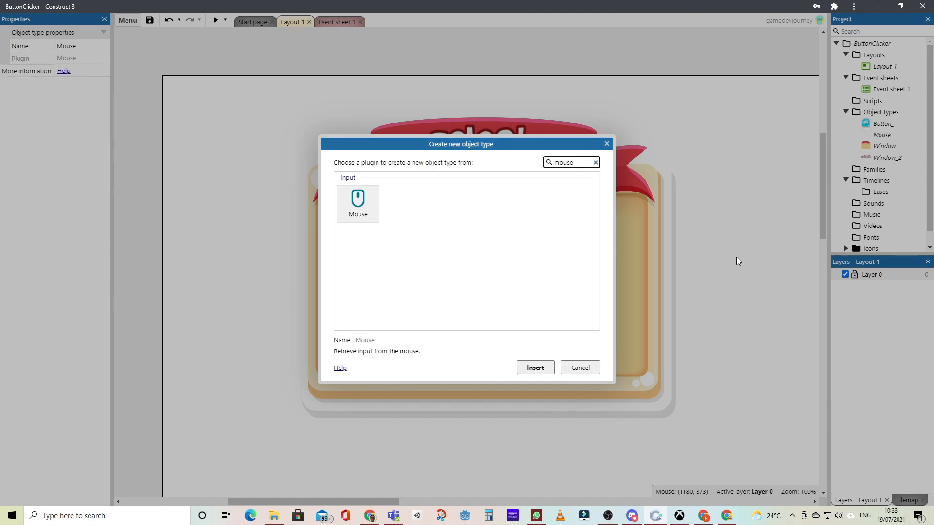
{"action": "left_click", "coordinate": [535, 368]}
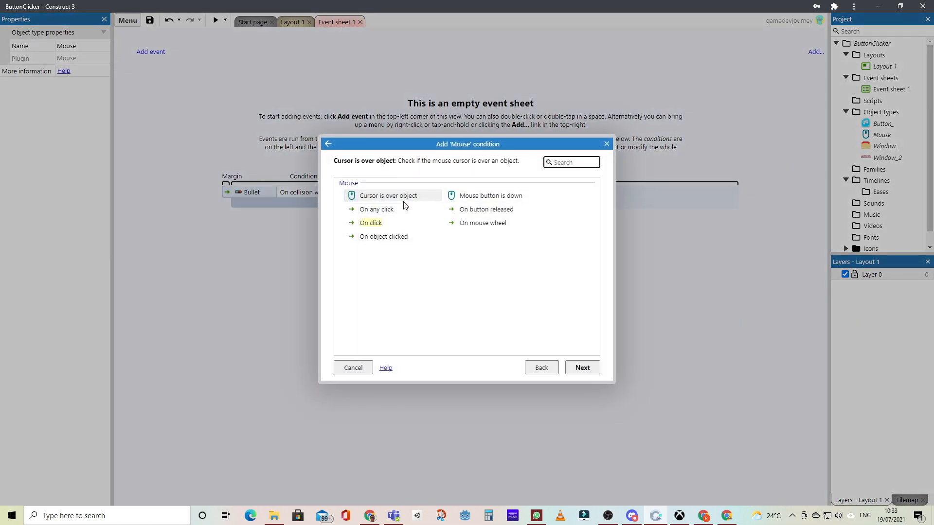
Create an event: cursor is over Button_ sets its animation to "hover".
{"action": "left_click", "coordinate": [582, 368]}
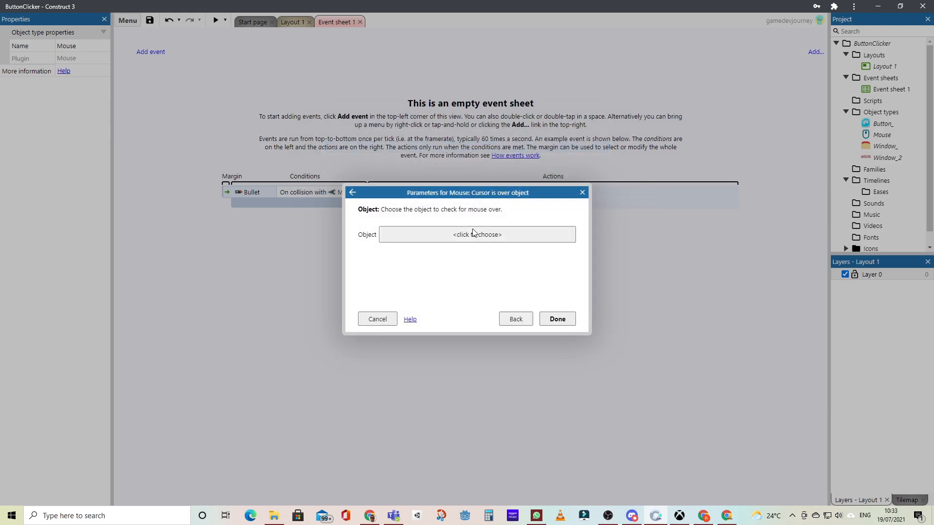
{"action": "left_click", "coordinate": [476, 234]}
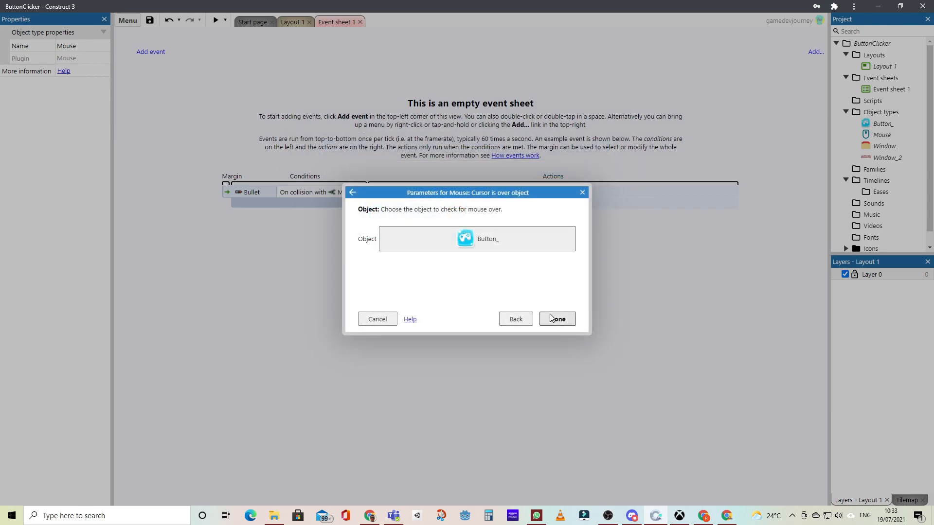
{"action": "left_click", "coordinate": [556, 318]}
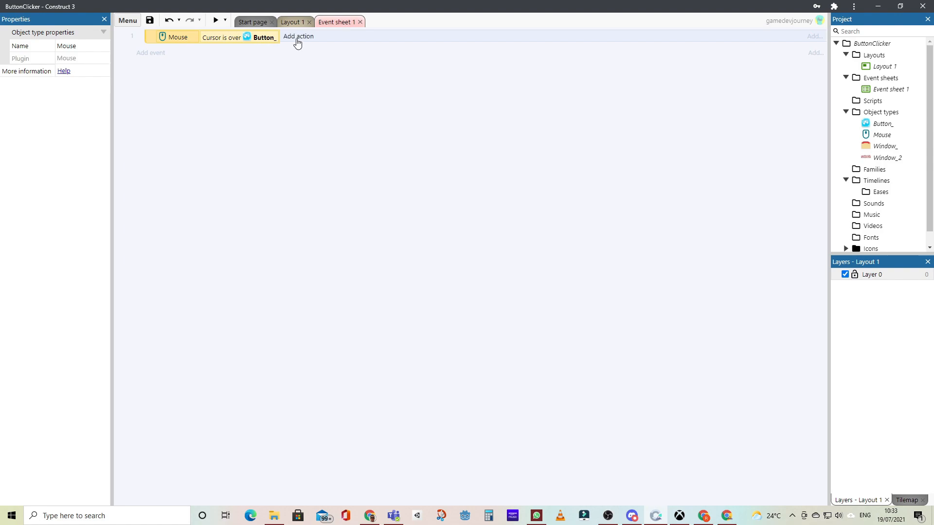
{"action": "left_click", "coordinate": [298, 36]}
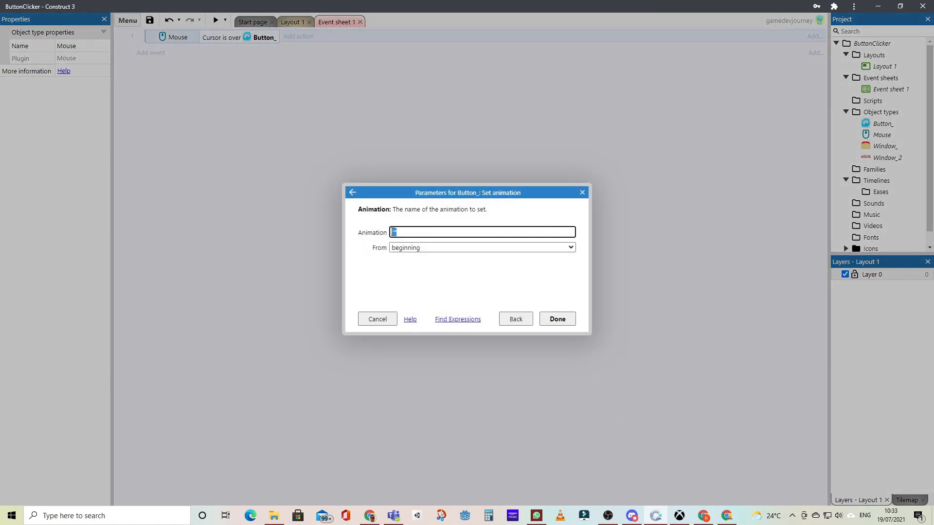
{"action": "type", "text": "\"ho\""}
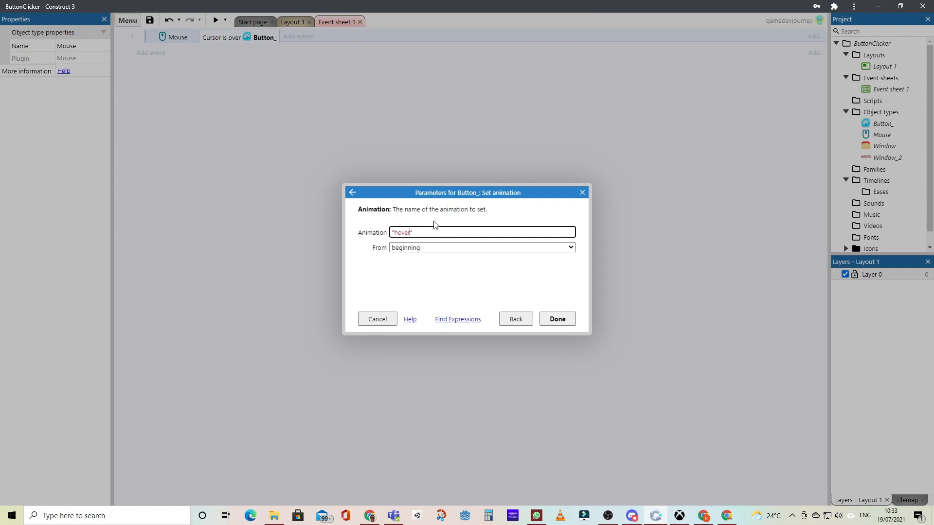
{"action": "left_click", "coordinate": [557, 319]}
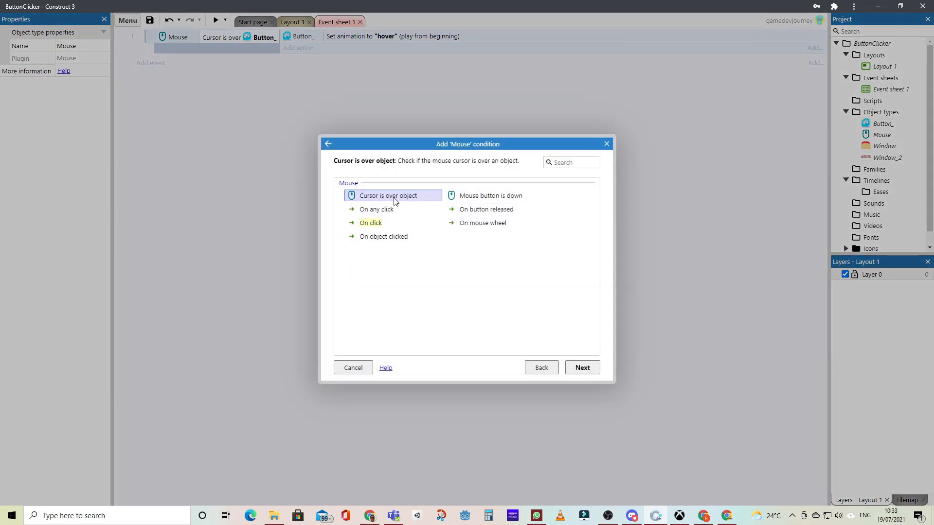
Create an inverted cursor-over-Button_ event that sets the animation to "normal".
{"action": "left_click", "coordinate": [582, 368]}
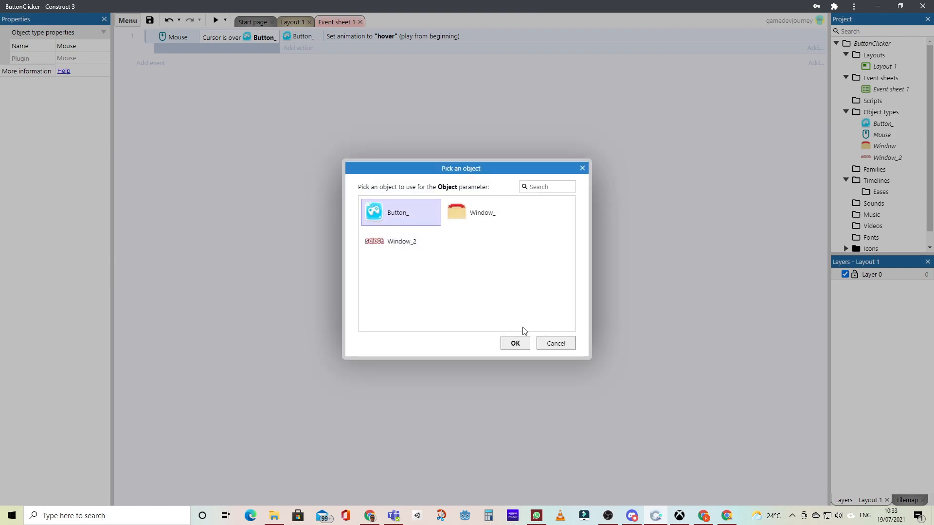
{"action": "left_click", "coordinate": [516, 343]}
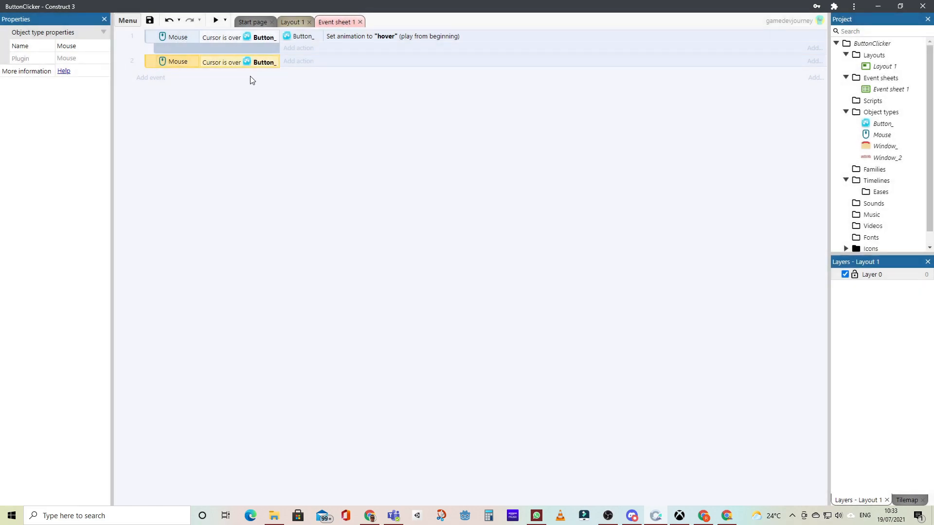
{"action": "right_click", "coordinate": [220, 62]}
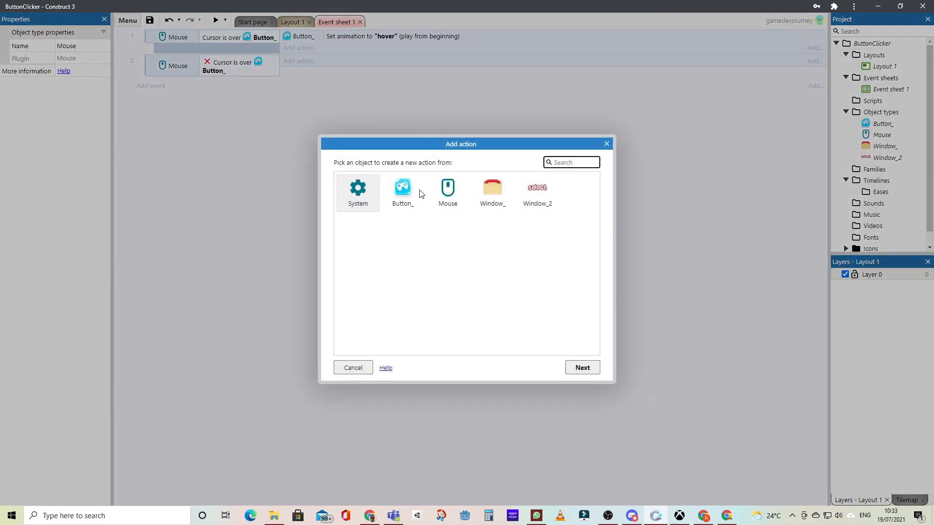
{"action": "left_click", "coordinate": [403, 191]}
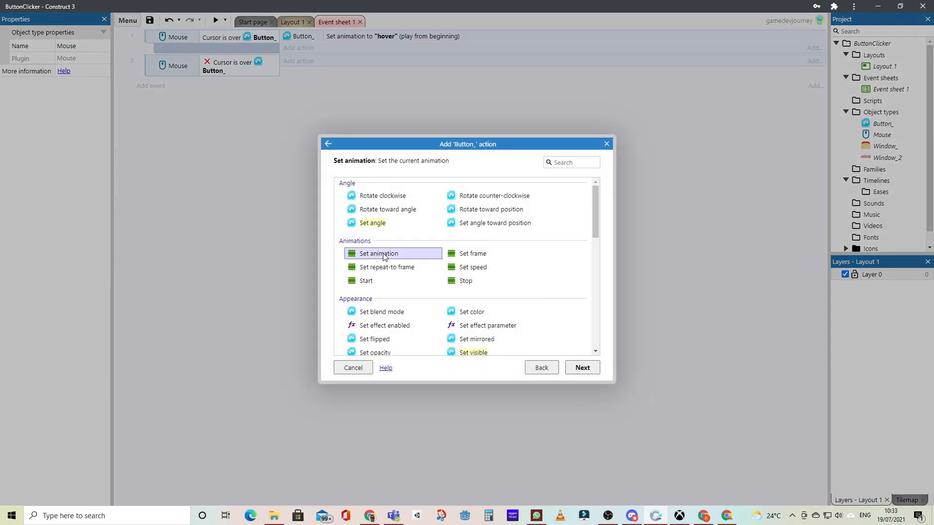
{"action": "left_click", "coordinate": [582, 368]}
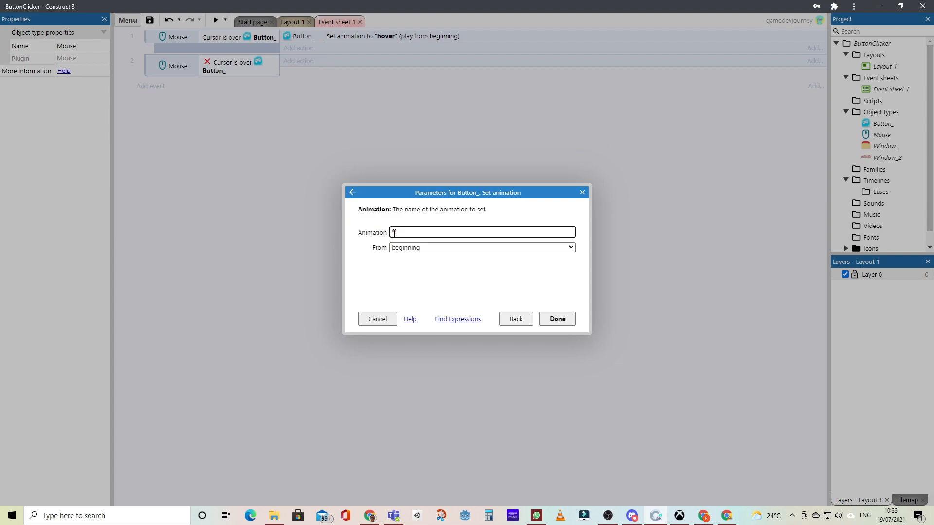
{"action": "type", "text": "normal"}
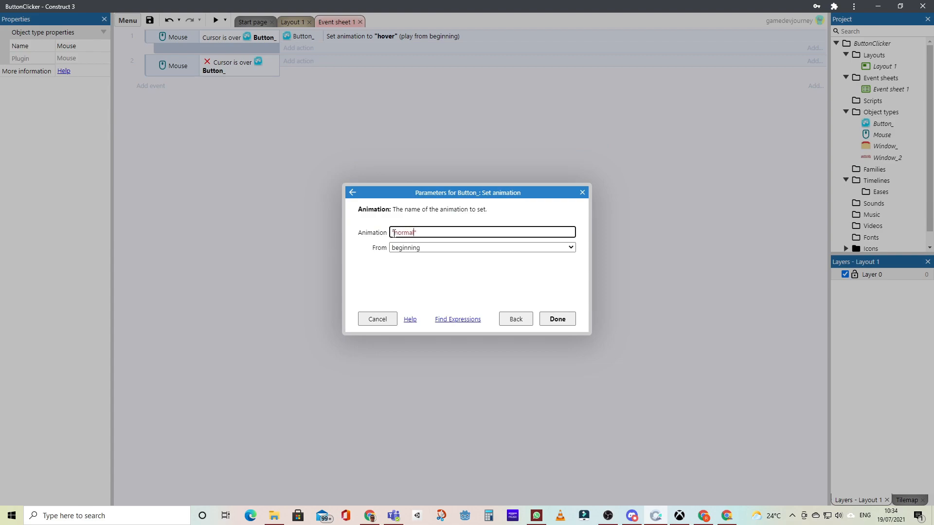
{"action": "left_click", "coordinate": [557, 319]}
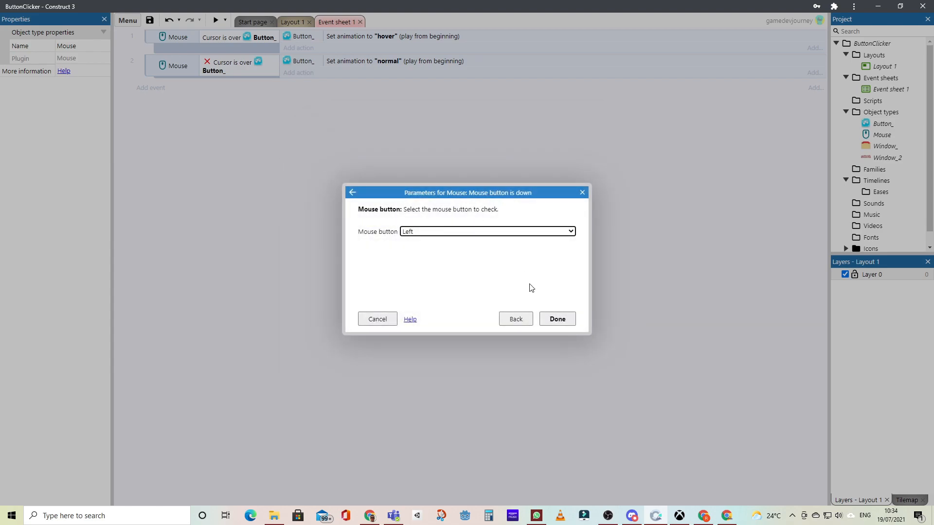
Create an event: left button down while over Button_ sets animation to "pressed".
{"action": "left_click", "coordinate": [556, 318]}
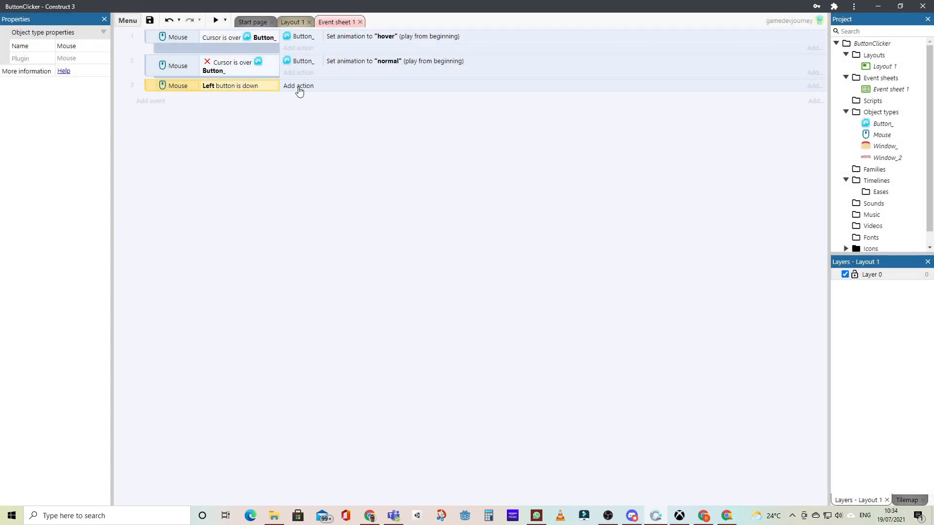
{"action": "right_click", "coordinate": [230, 85]}
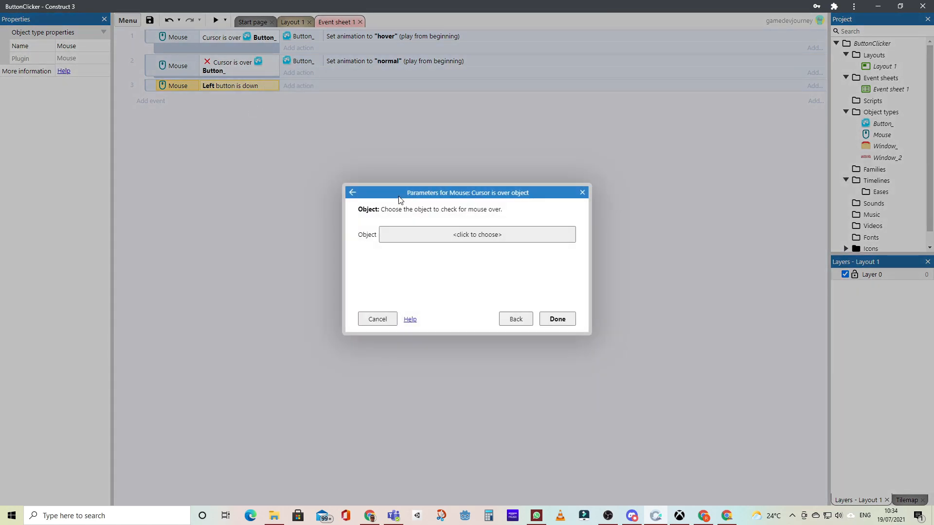
{"action": "left_click", "coordinate": [477, 235]}
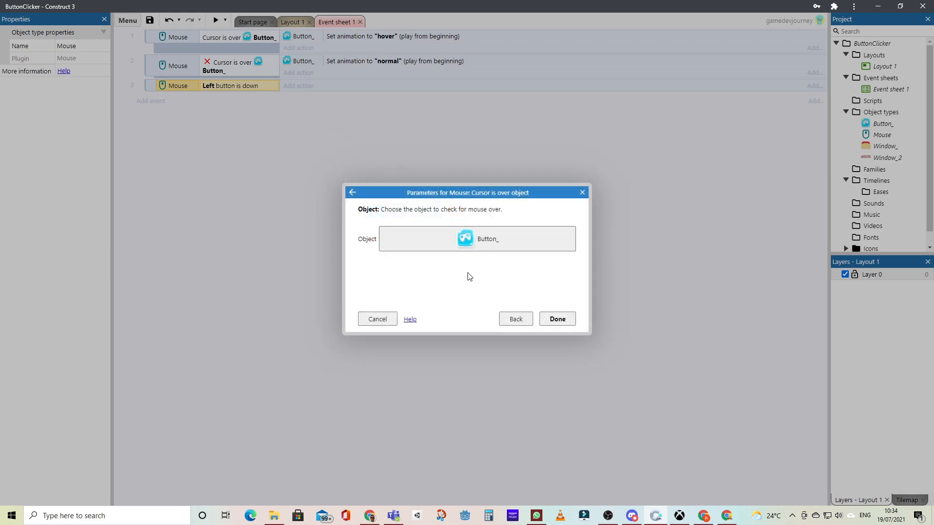
{"action": "left_click", "coordinate": [558, 318]}
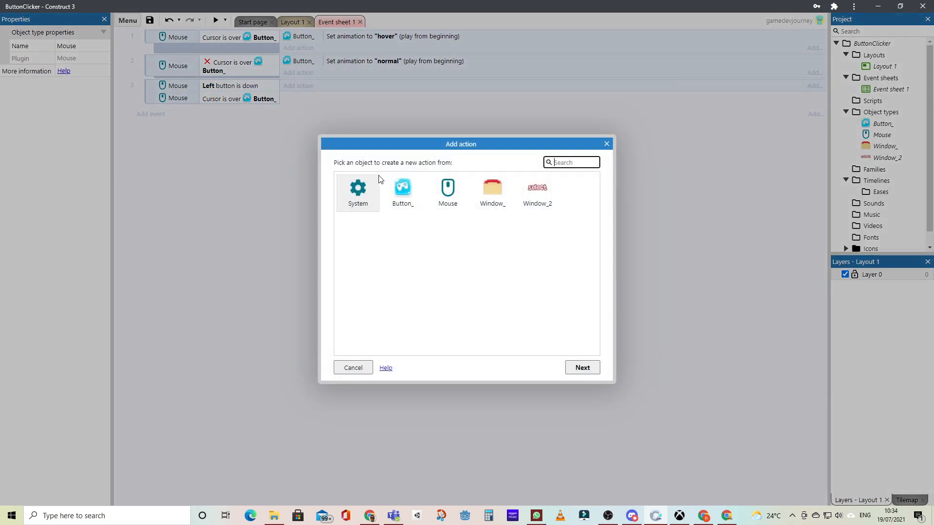
{"action": "left_click", "coordinate": [403, 193]}
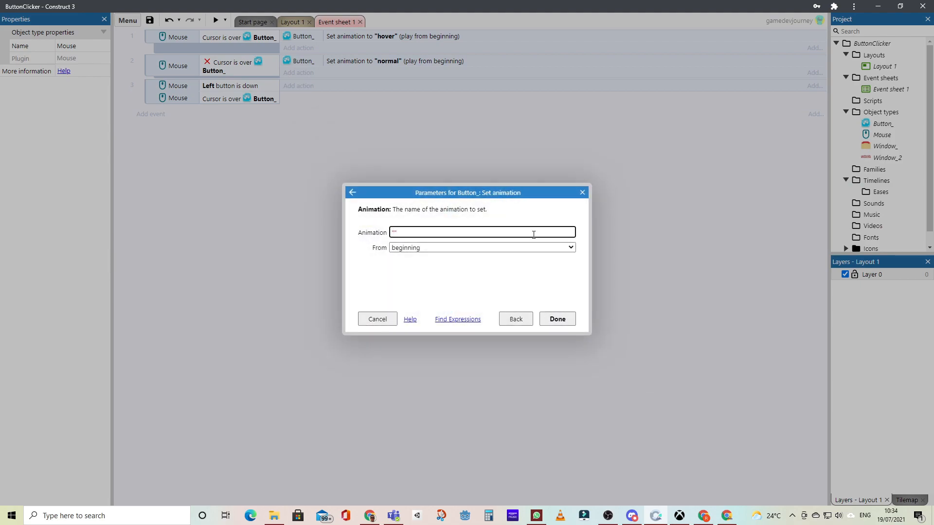
{"action": "type", "text": "\"pressed\""}
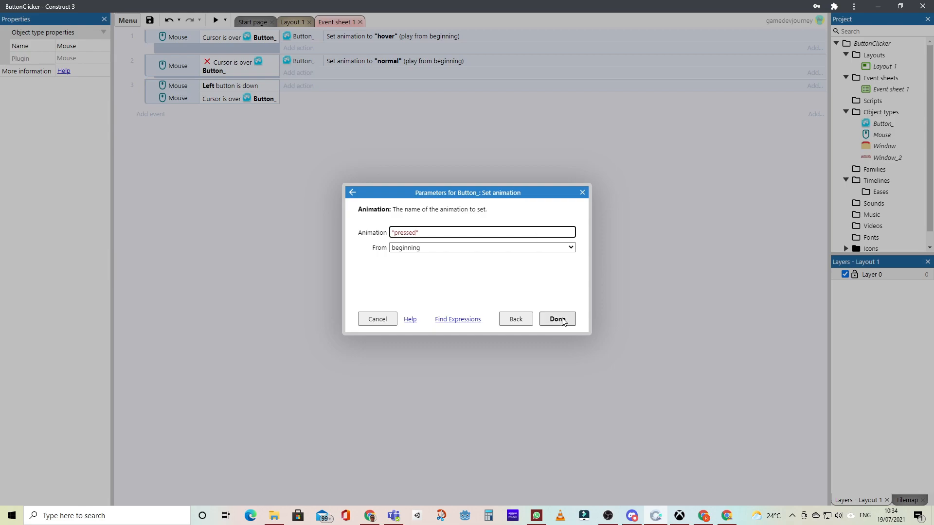
{"action": "left_click", "coordinate": [557, 319]}
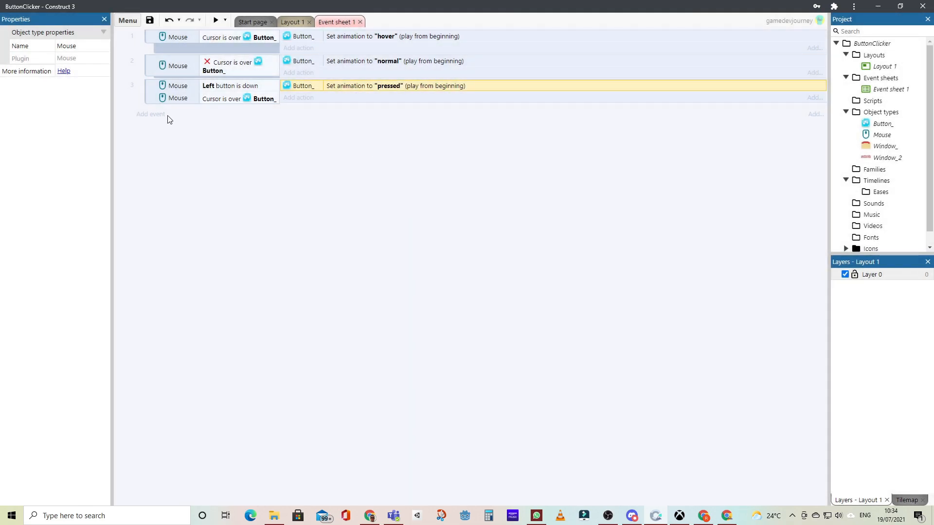
{"action": "mouse_move", "coordinate": [162, 127]}
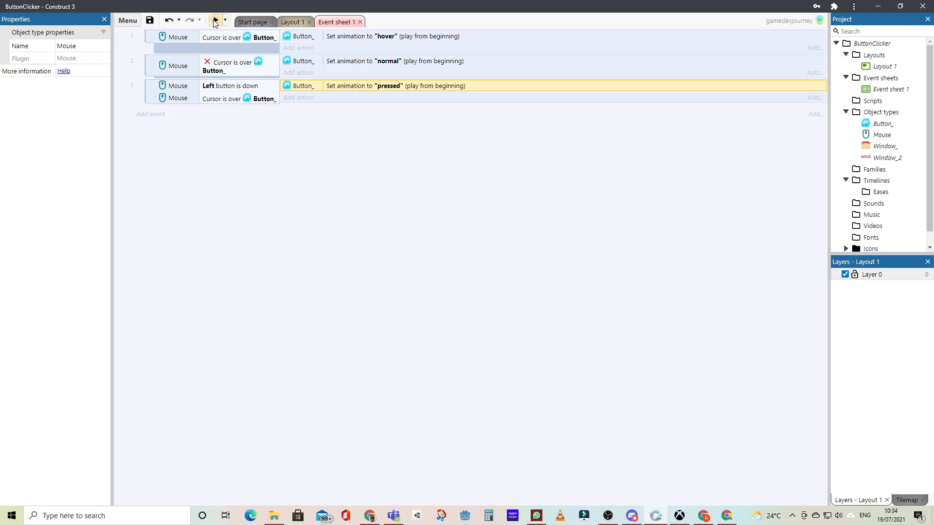
Preview the layout and click the button to check the green hover and red pressed states.
{"action": "left_click", "coordinate": [216, 20]}
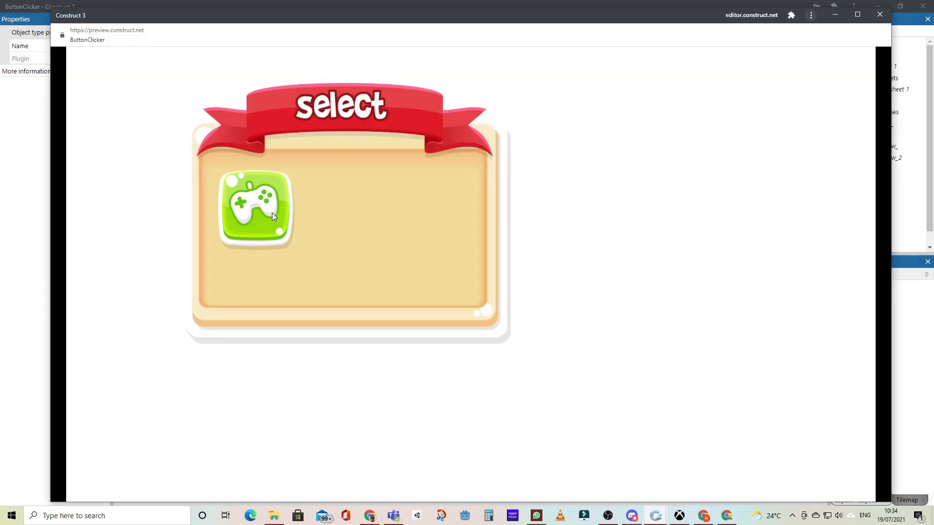
{"action": "left_click", "coordinate": [253, 210]}
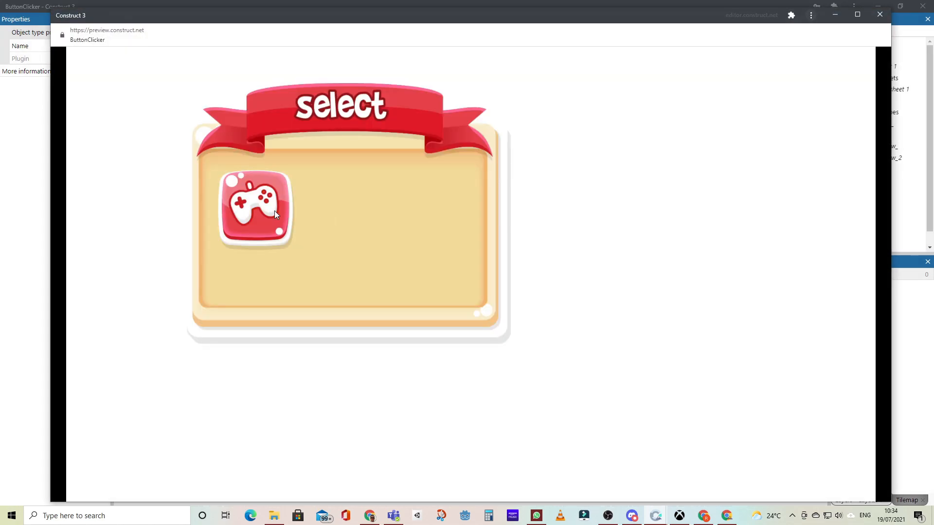
{"action": "left_click", "coordinate": [255, 210]}
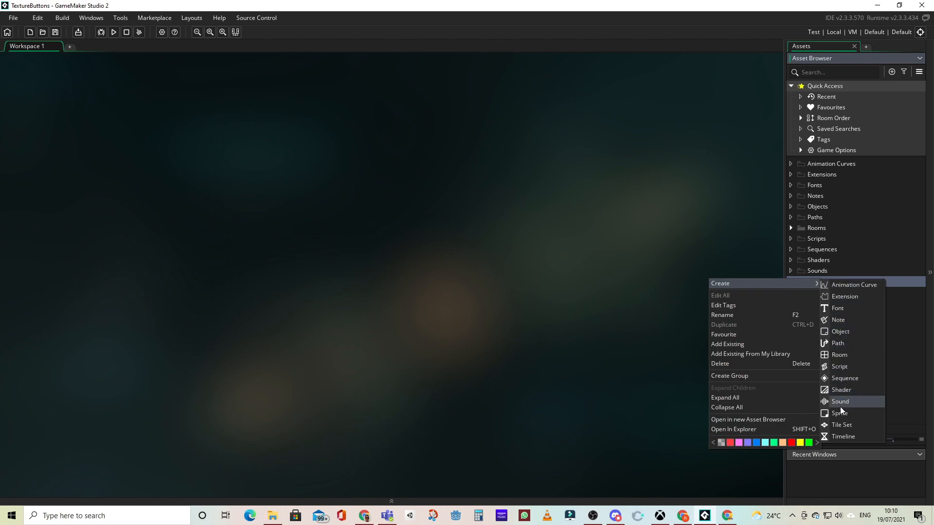
Create a new sprite and import the blue gamepad image from the project folder.
{"action": "left_click", "coordinate": [839, 412]}
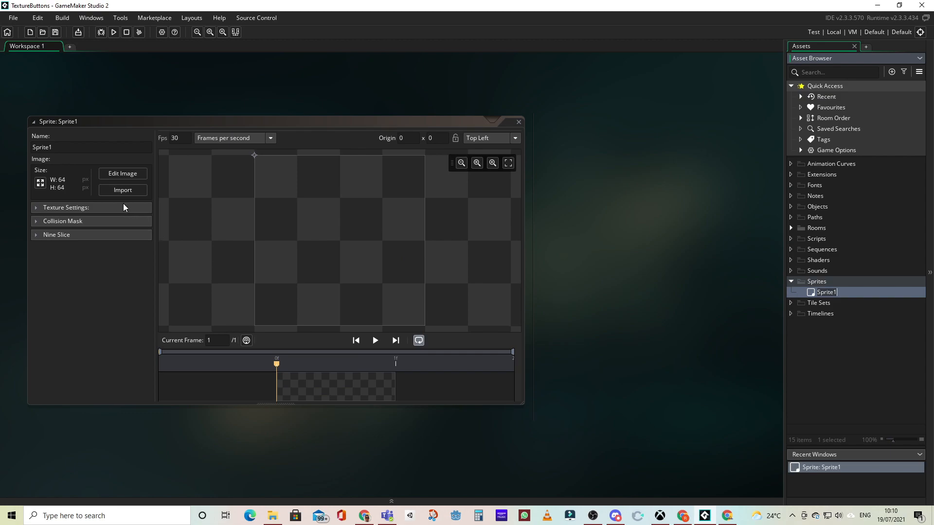
{"action": "left_click", "coordinate": [123, 191]}
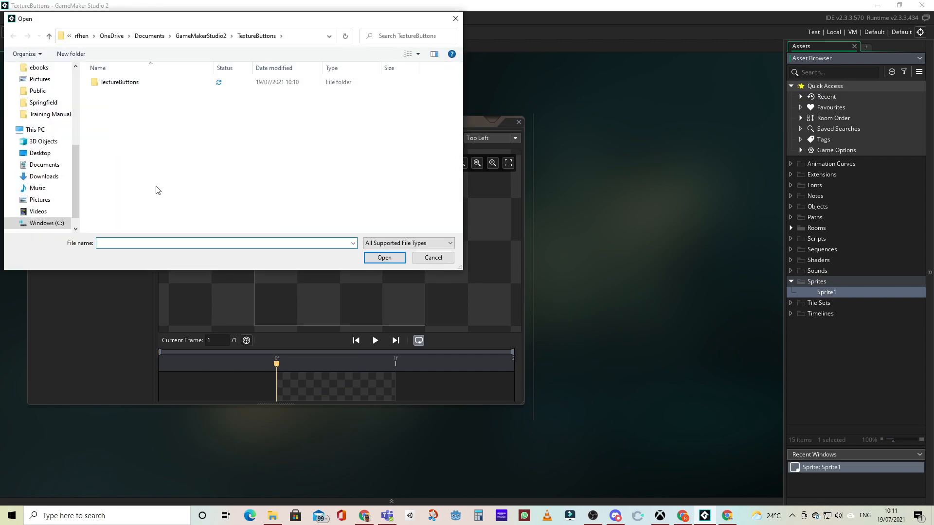
{"action": "left_click", "coordinate": [120, 82]}
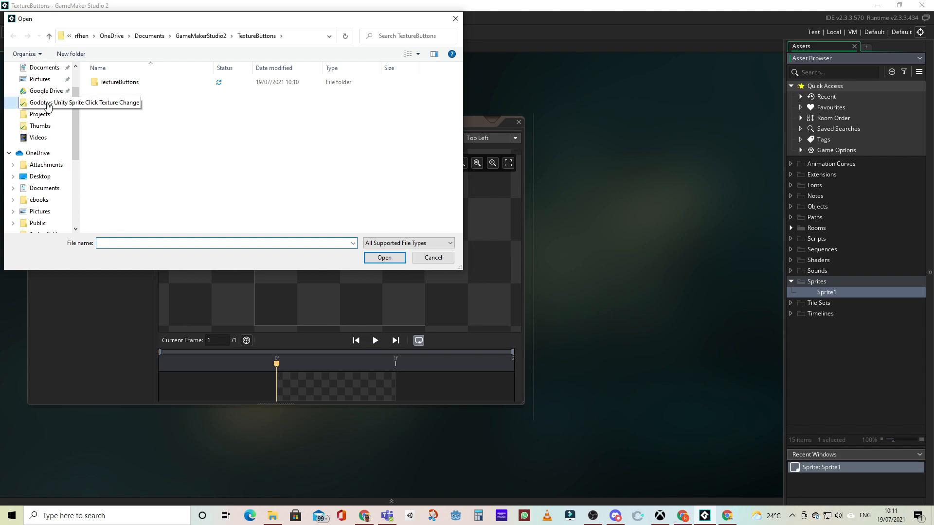
{"action": "left_click", "coordinate": [44, 104]}
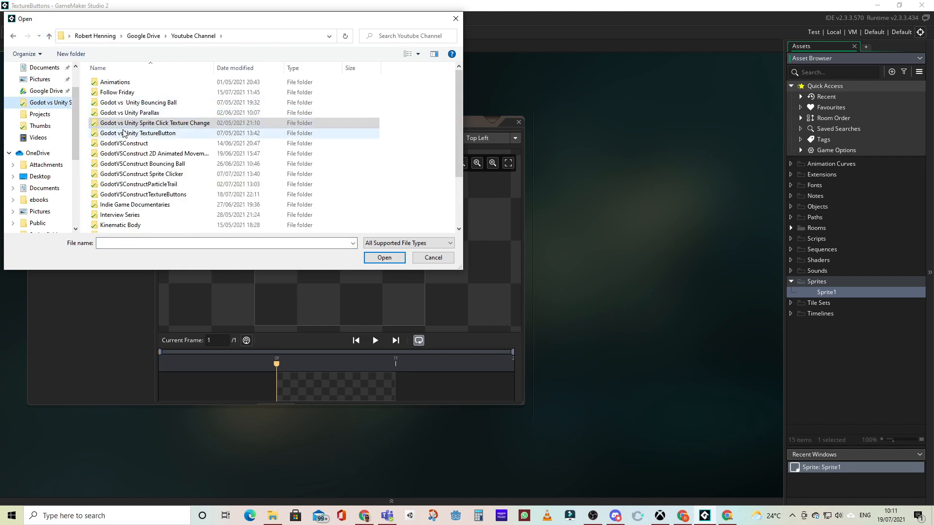
{"action": "mouse_move", "coordinate": [132, 140]}
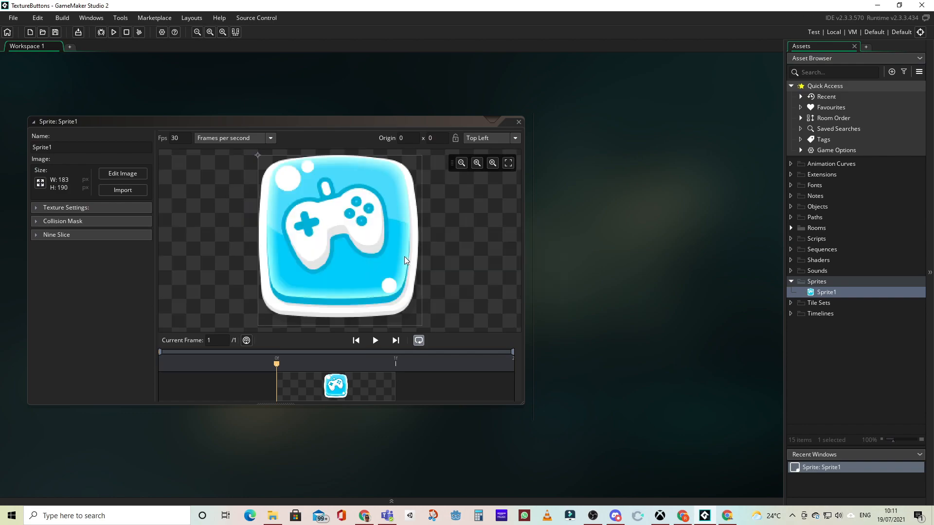
{"action": "mouse_move", "coordinate": [478, 151]}
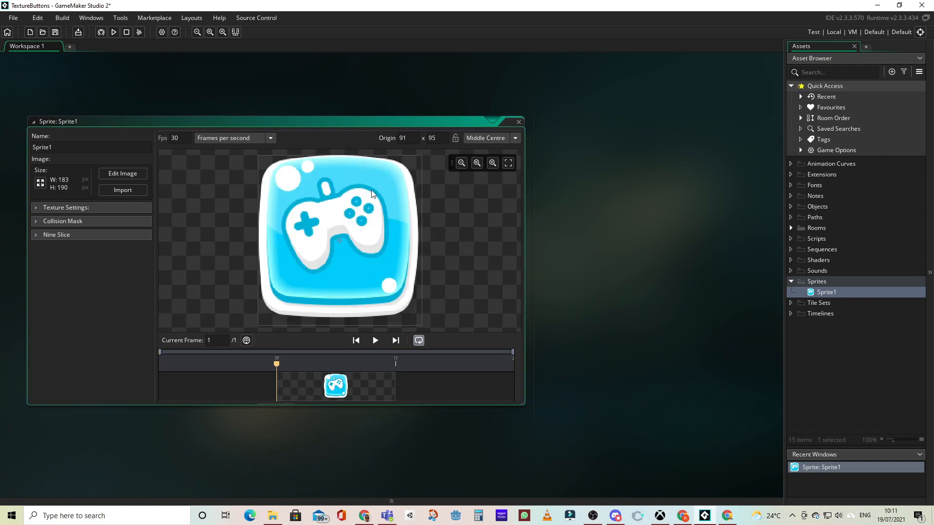
{"action": "mouse_move", "coordinate": [453, 210]}
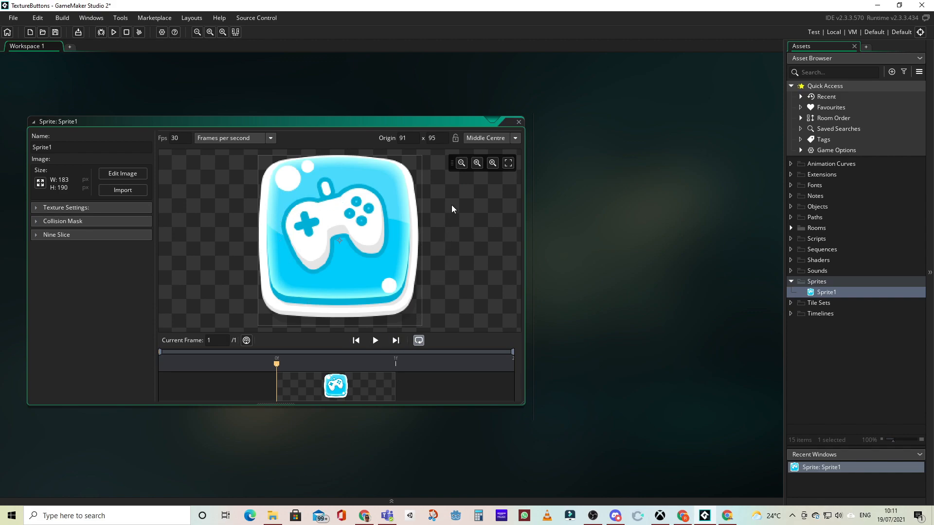
Rename the sprite from Sprite1 to Normal.
{"action": "left_click", "coordinate": [88, 147]}
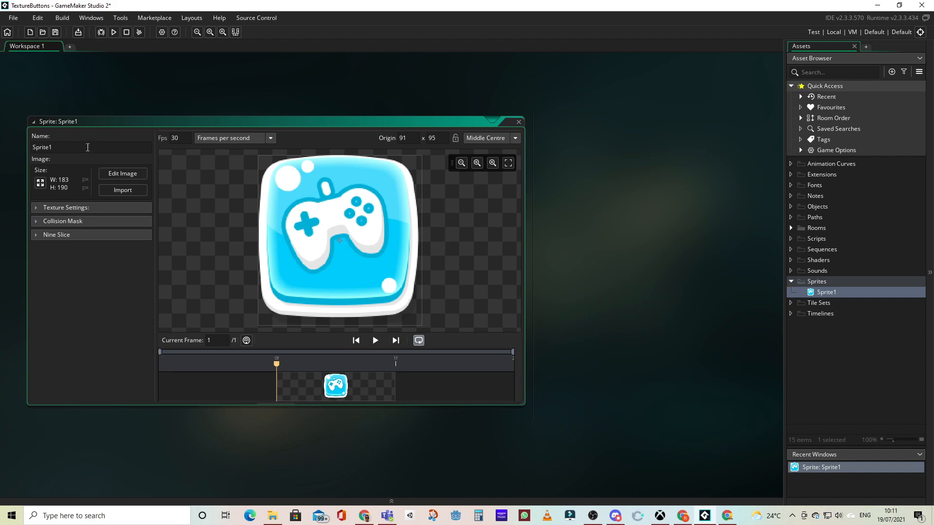
{"action": "double_click", "coordinate": [42, 147]}
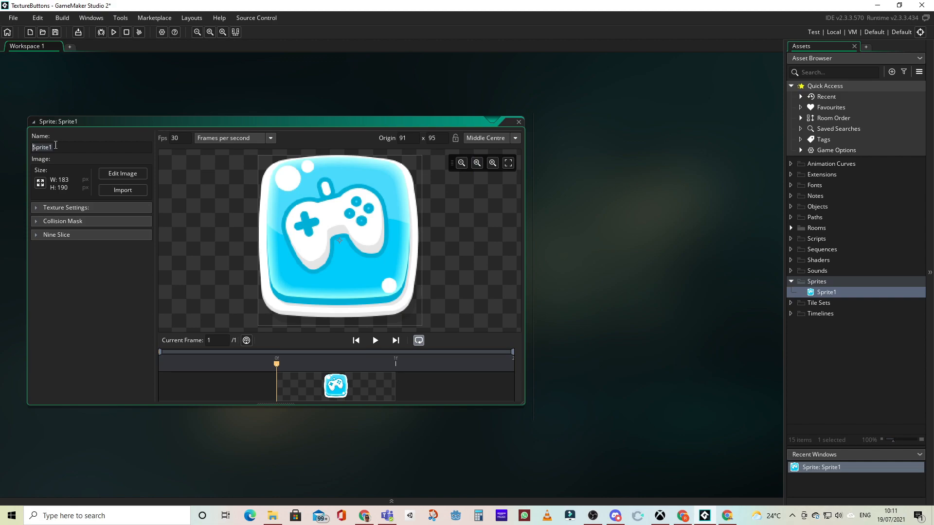
{"action": "type", "text": "Normal"}
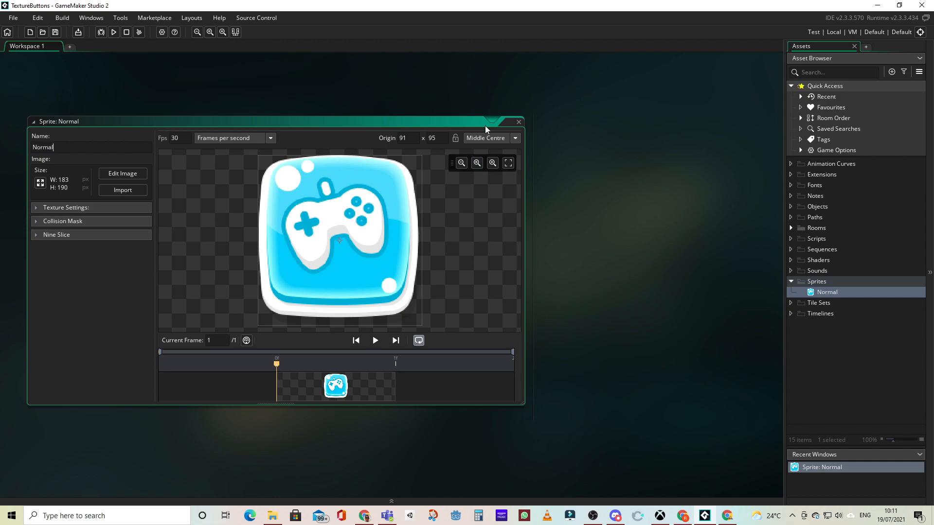
{"action": "mouse_move", "coordinate": [519, 126]}
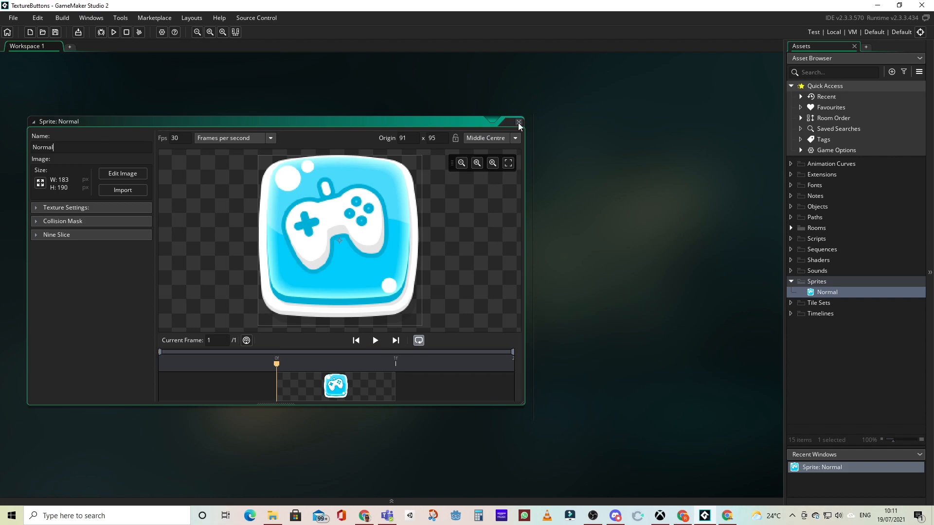
Close the Normal editor and create two more sprites in the Sprites group for Hover and Pressed.
{"action": "left_click", "coordinate": [518, 122]}
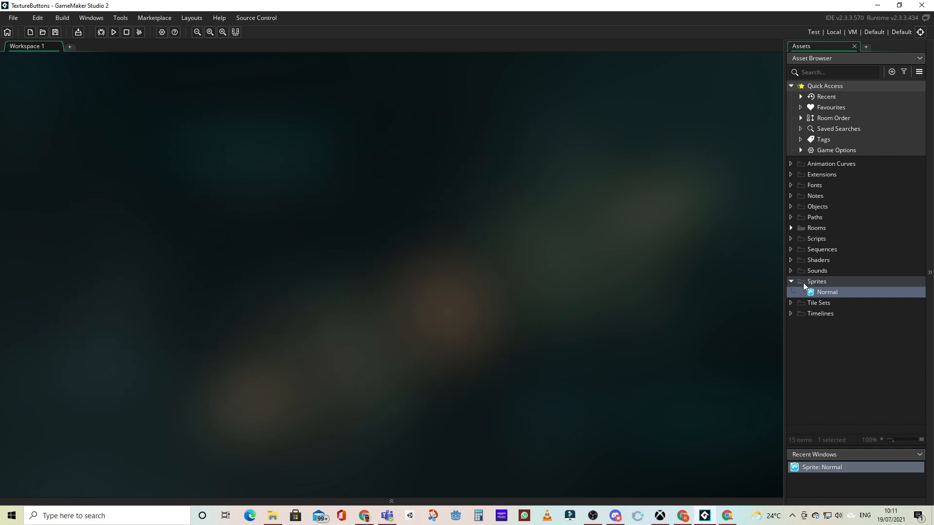
{"action": "right_click", "coordinate": [817, 281]}
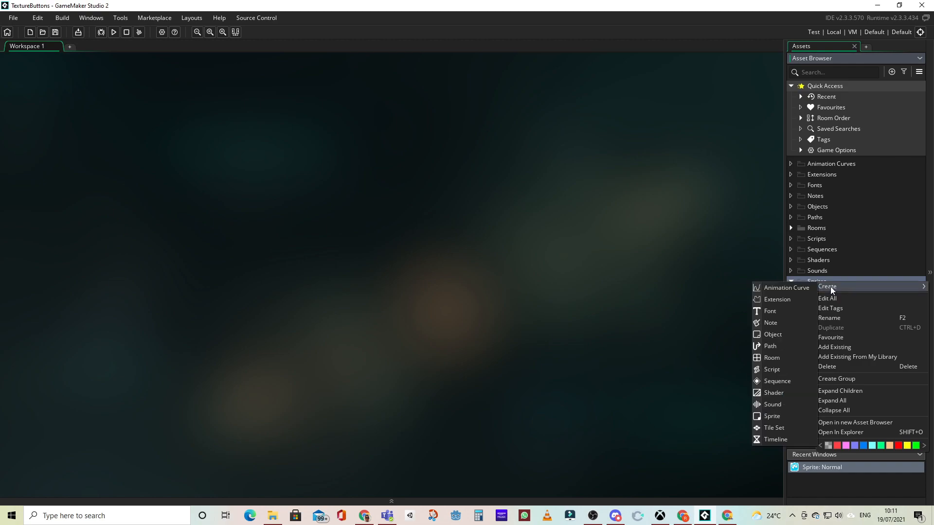
{"action": "left_click", "coordinate": [772, 417]}
{"action": "type", "text": "Hover"}
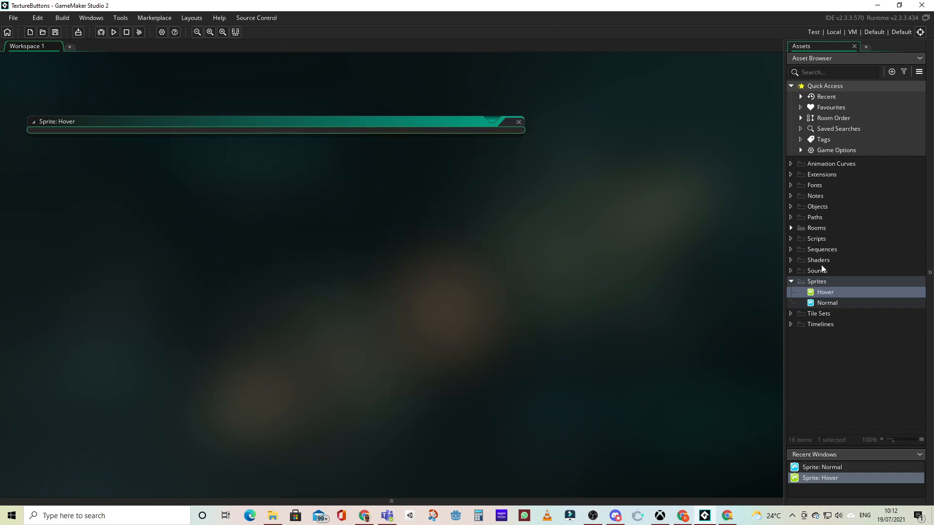
{"action": "right_click", "coordinate": [818, 281]}
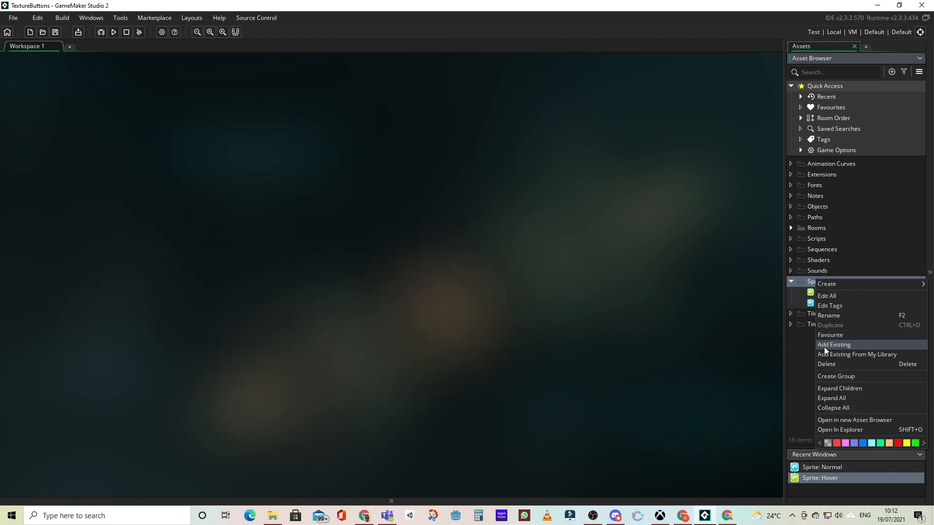
{"action": "mouse_move", "coordinate": [827, 284]}
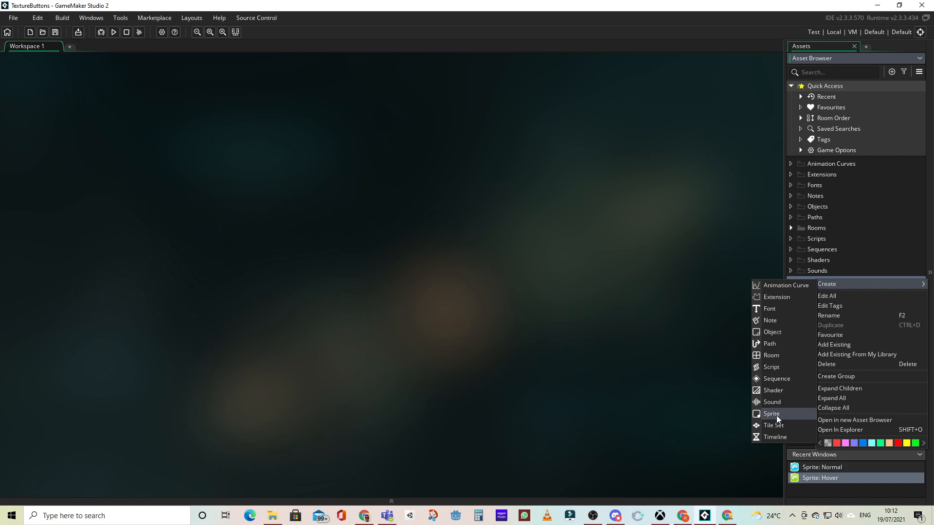
{"action": "left_click", "coordinate": [770, 413]}
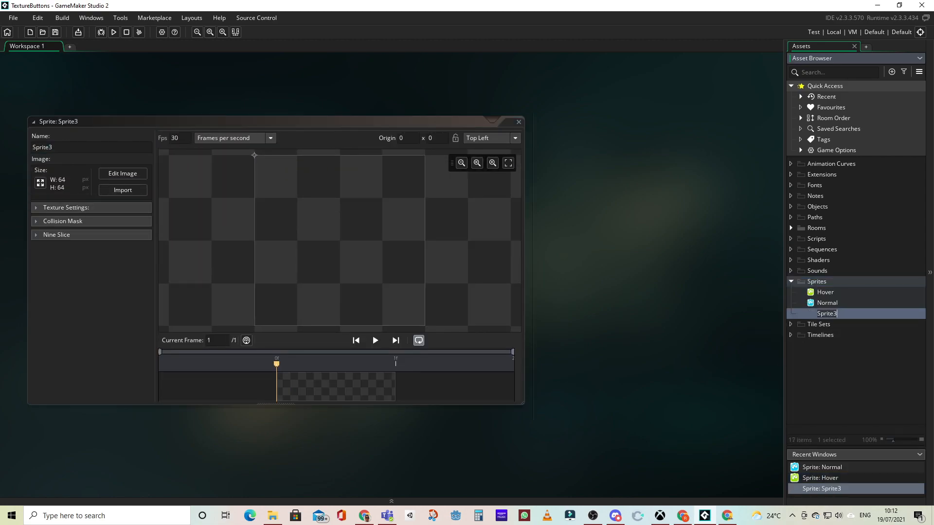
Import the red gamepad image, rename the sprite Pressed and close its editor.
{"action": "left_click", "coordinate": [123, 190]}
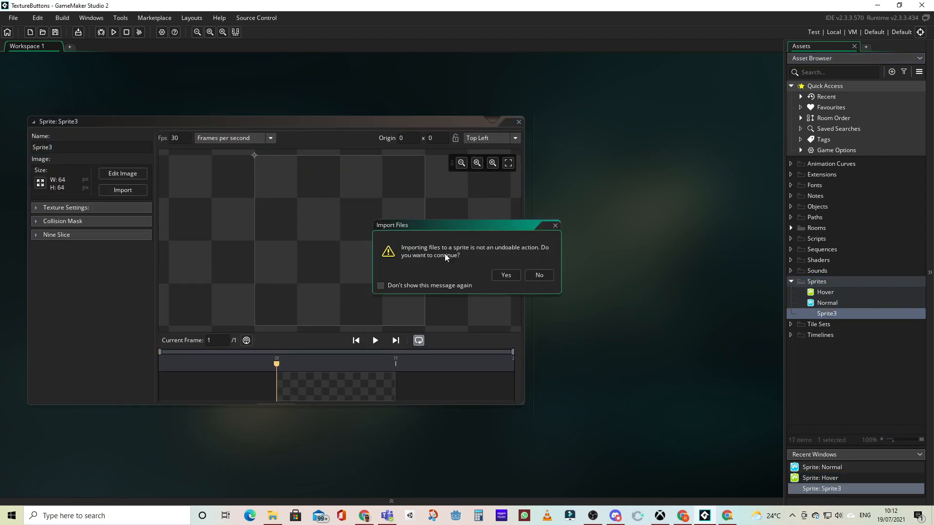
{"action": "left_click", "coordinate": [506, 274]}
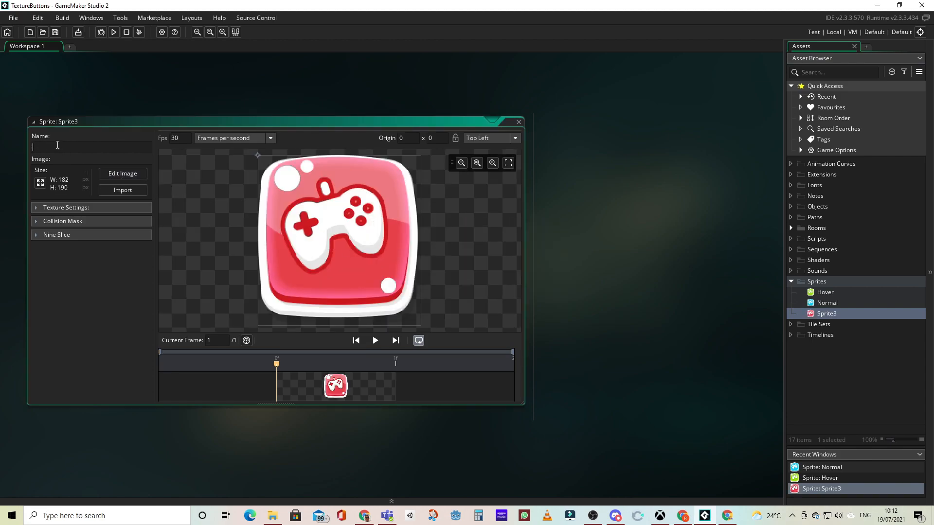
{"action": "type", "text": "p"}
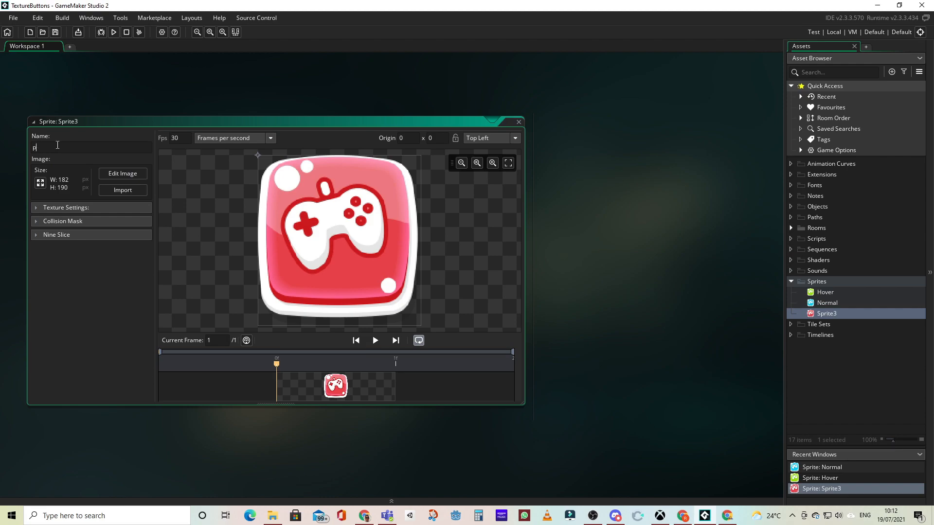
{"action": "type", "text": "Pressed"}
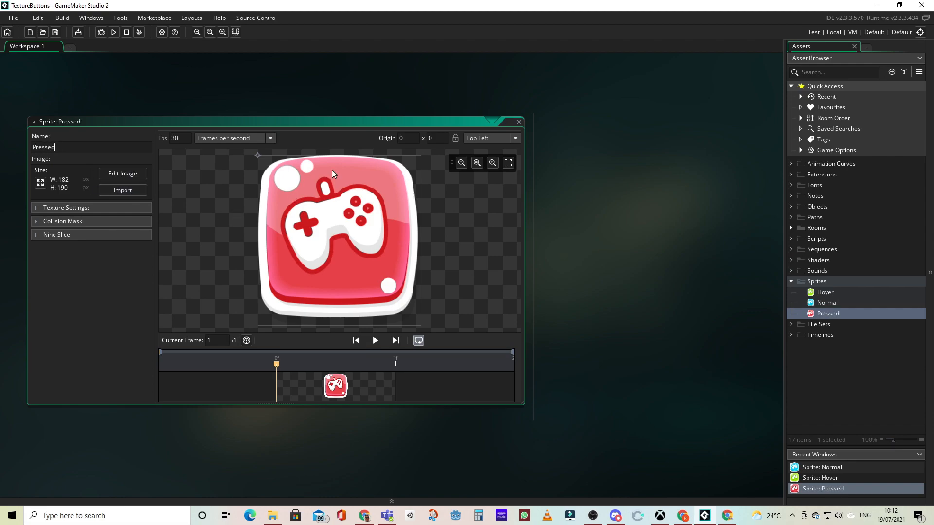
{"action": "left_click", "coordinate": [519, 121]}
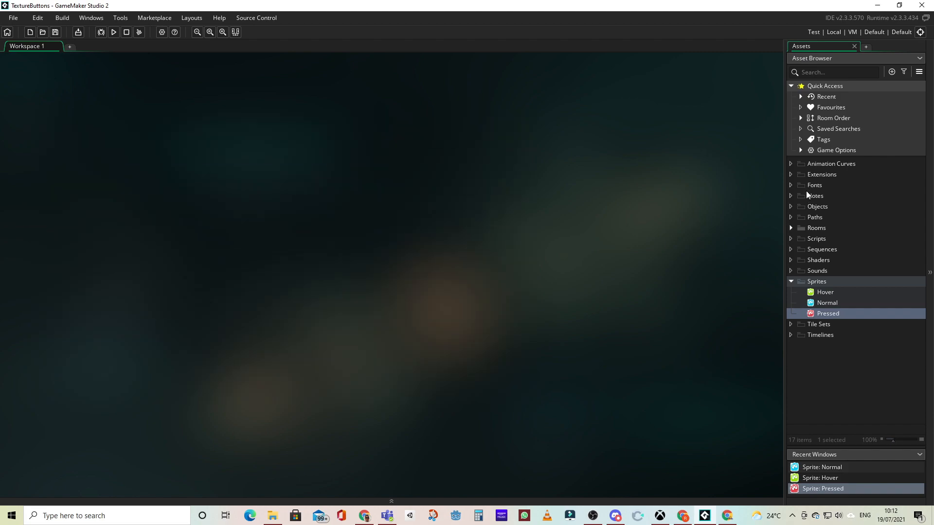
Create a new object in the Objects group and rename it Button.
{"action": "right_click", "coordinate": [817, 207]}
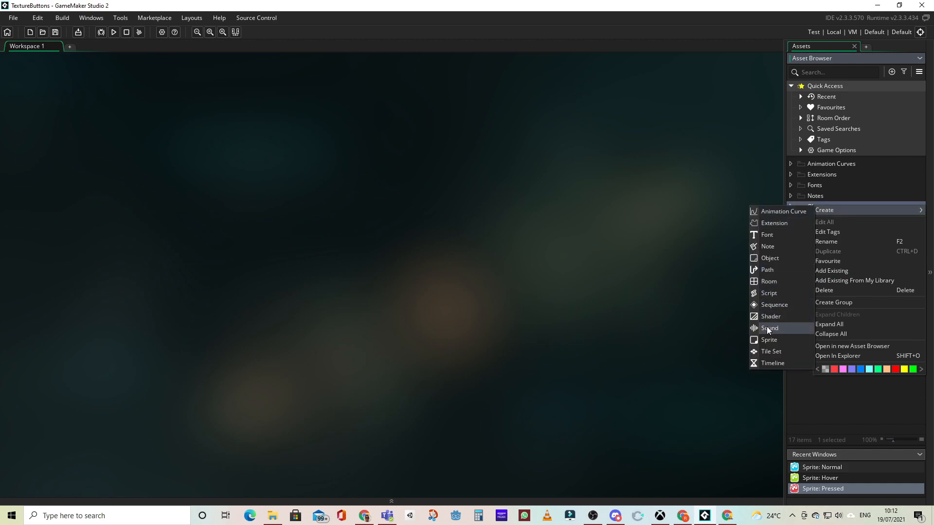
{"action": "left_click", "coordinate": [770, 258]}
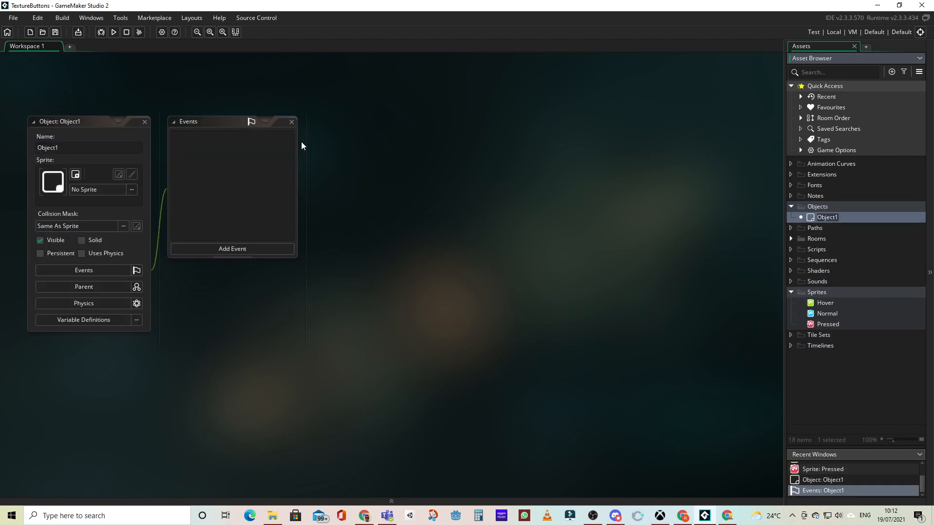
{"action": "left_click", "coordinate": [89, 148]}
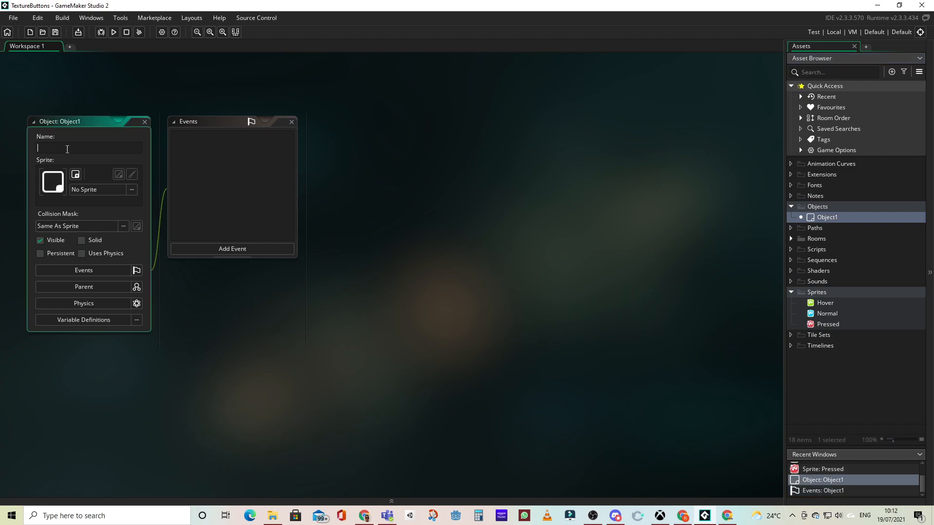
{"action": "type", "text": "Button"}
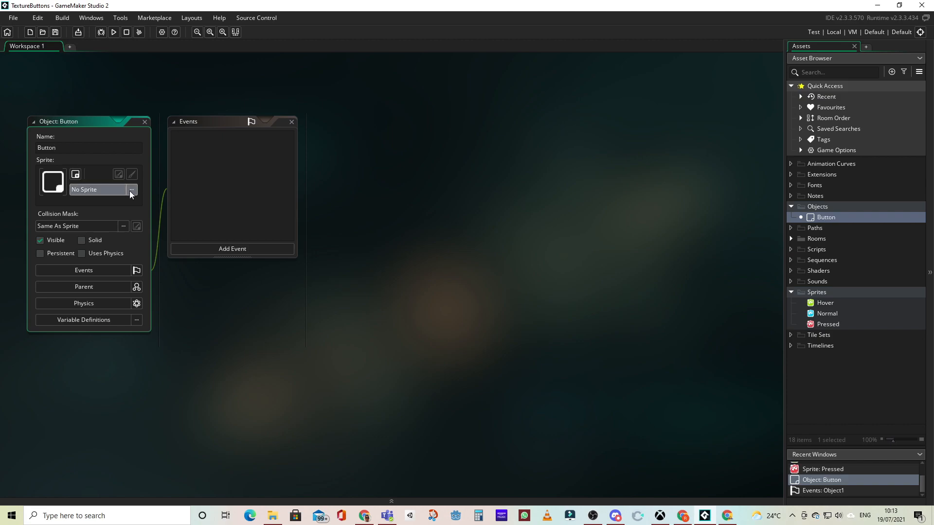
Assign the Normal sprite to Button and bring up the Add Event list.
{"action": "left_click", "coordinate": [131, 190]}
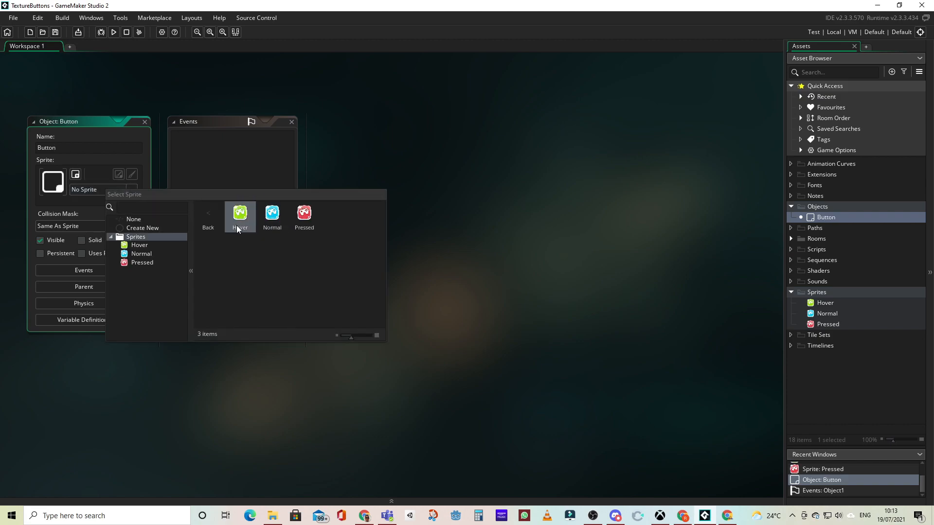
{"action": "double_click", "coordinate": [273, 211]}
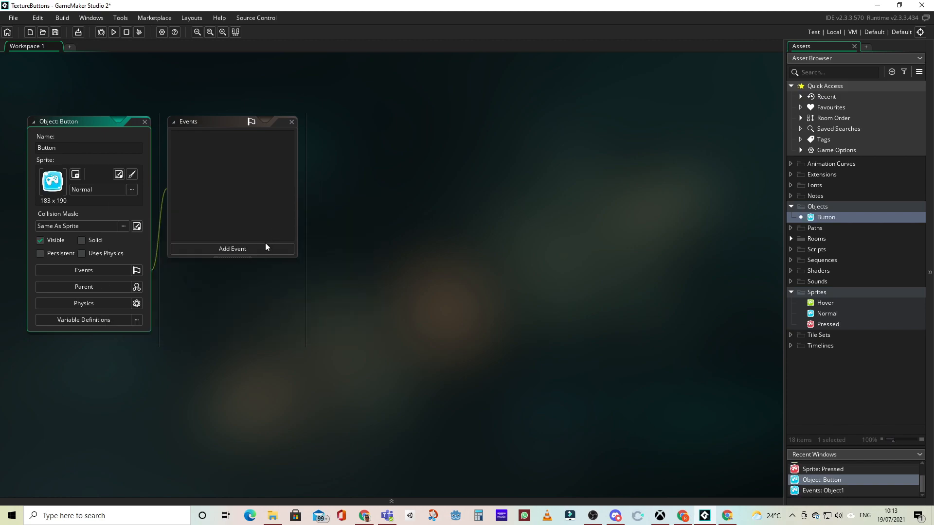
{"action": "left_click", "coordinate": [231, 249]}
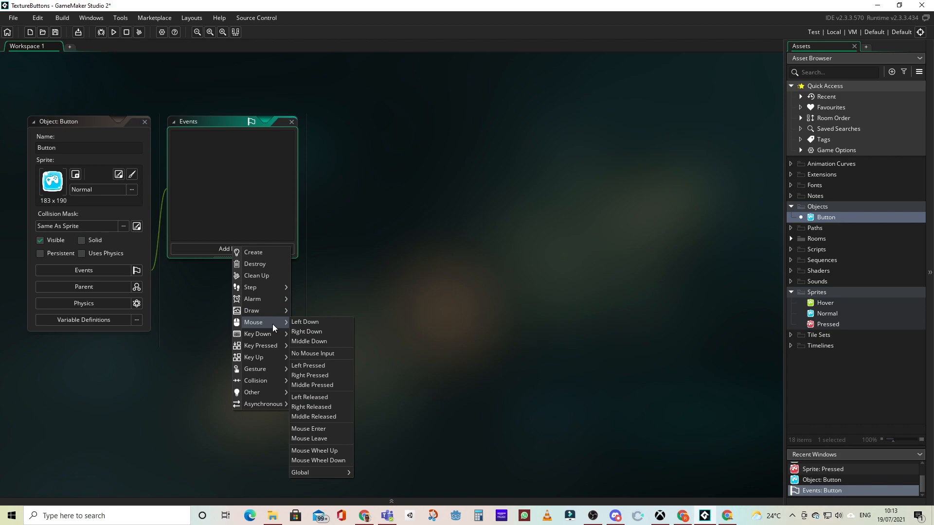
{"action": "mouse_move", "coordinate": [287, 331]}
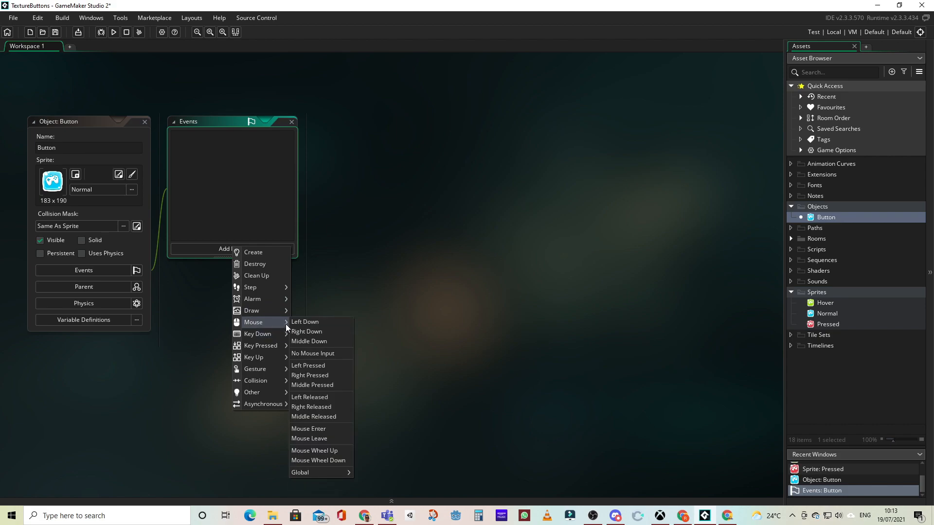
{"action": "mouse_move", "coordinate": [321, 431]}
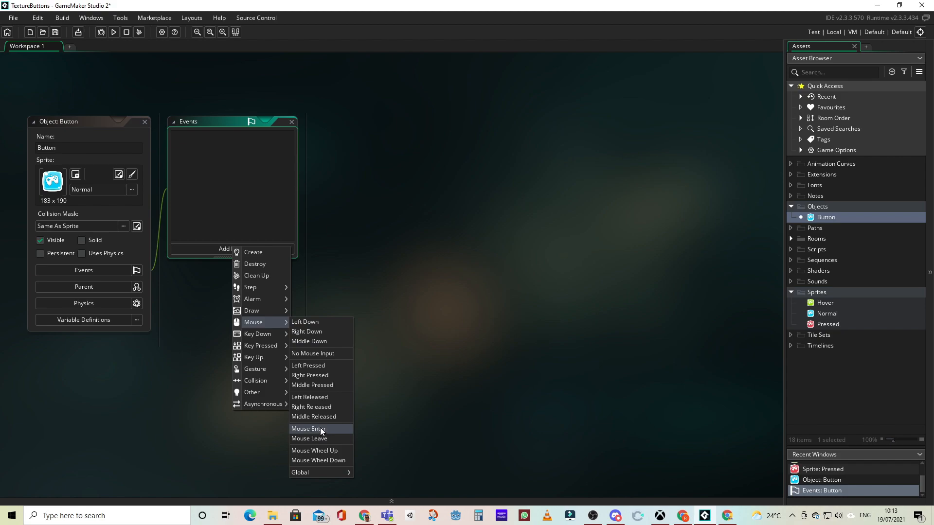
Add a Mouse Enter event with a Set Sprite action switching Button to Hover.
{"action": "left_click", "coordinate": [308, 428]}
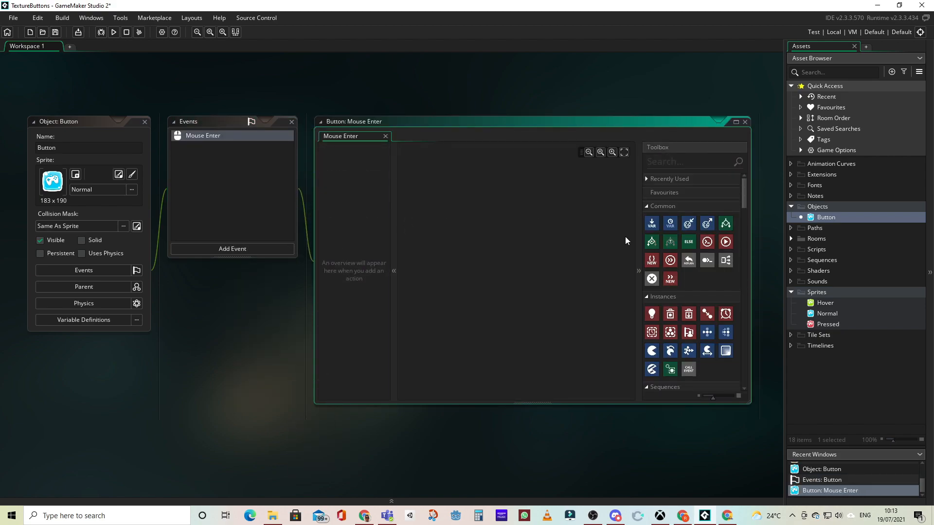
{"action": "mouse_move", "coordinate": [652, 351]}
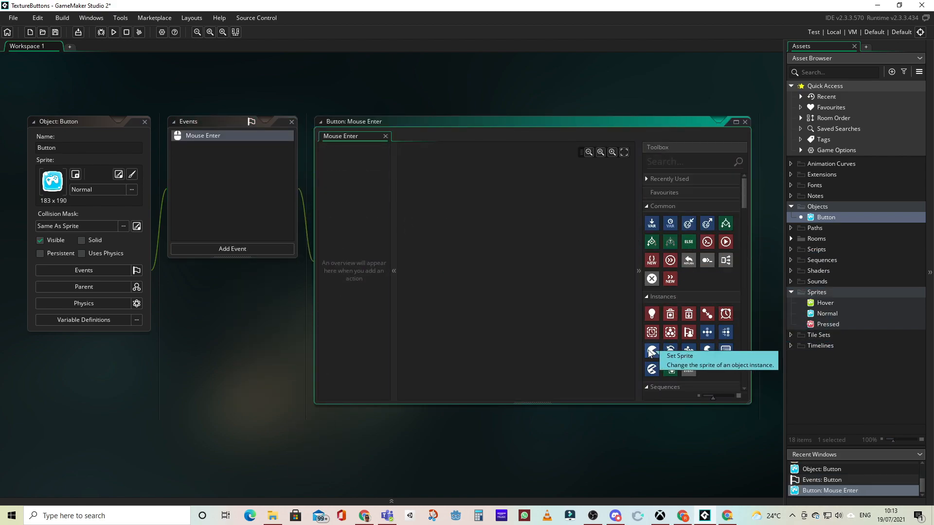
{"action": "left_click_drag", "start_coordinate": [651, 352], "coordinate": [475, 222]}
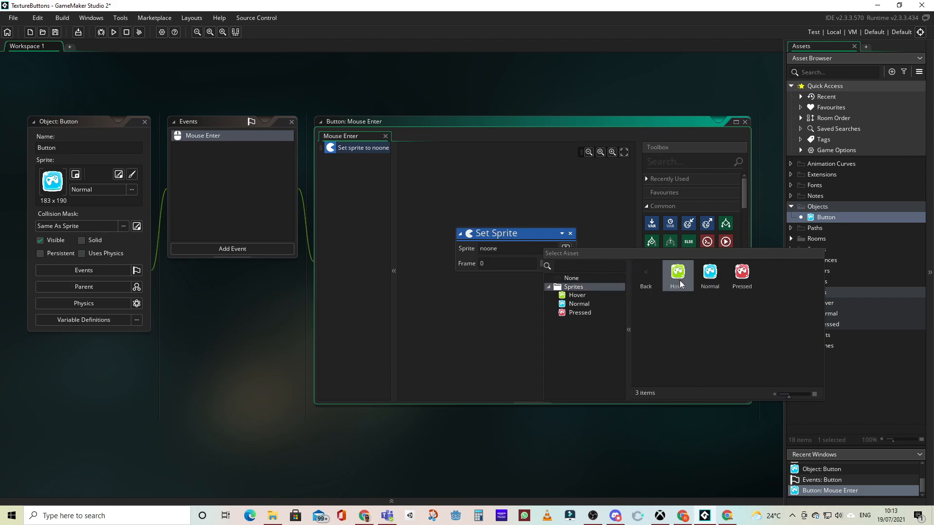
{"action": "left_click", "coordinate": [677, 271]}
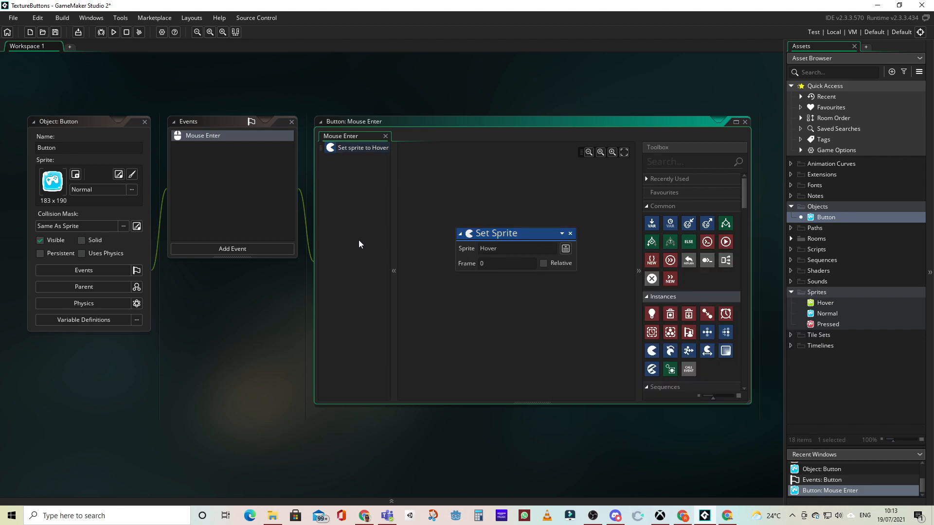
Add a Mouse Leave event with a Set Sprite action that restores the Normal sprite.
{"action": "left_click", "coordinate": [231, 249]}
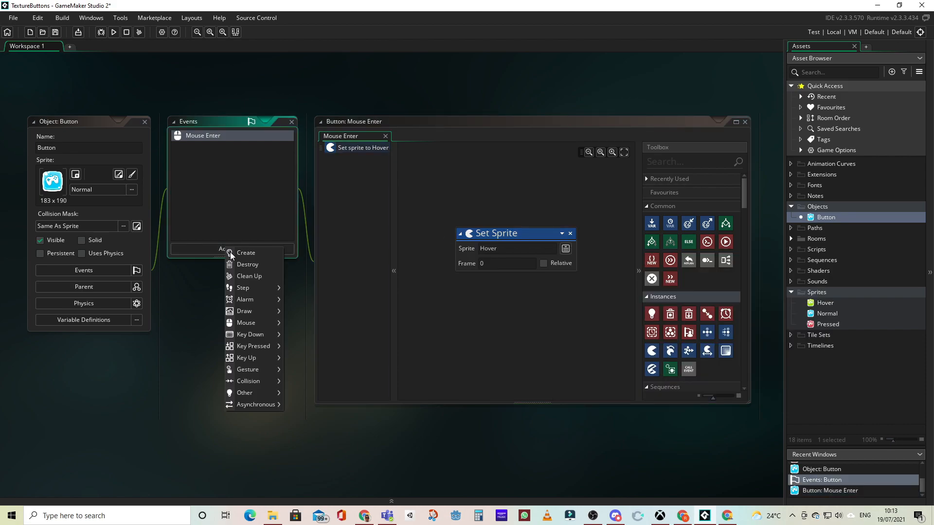
{"action": "mouse_move", "coordinate": [246, 322]}
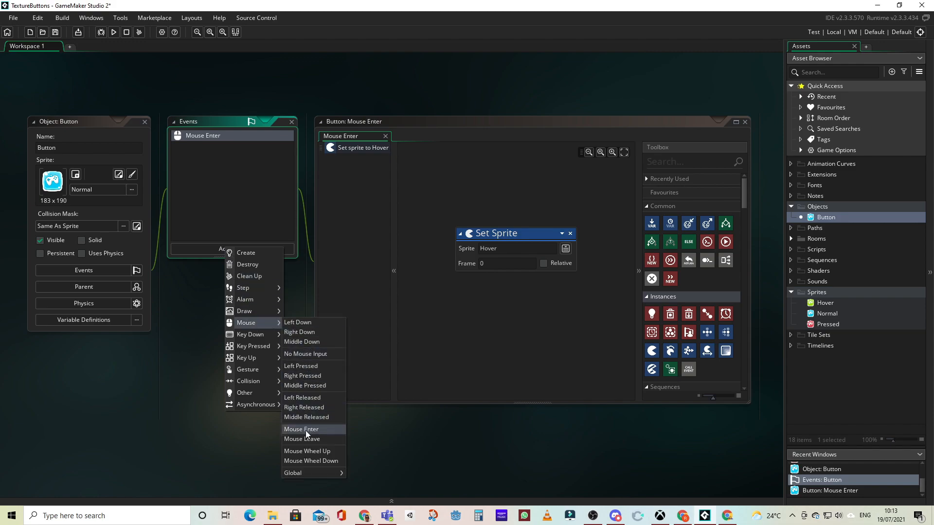
{"action": "left_click", "coordinate": [301, 439]}
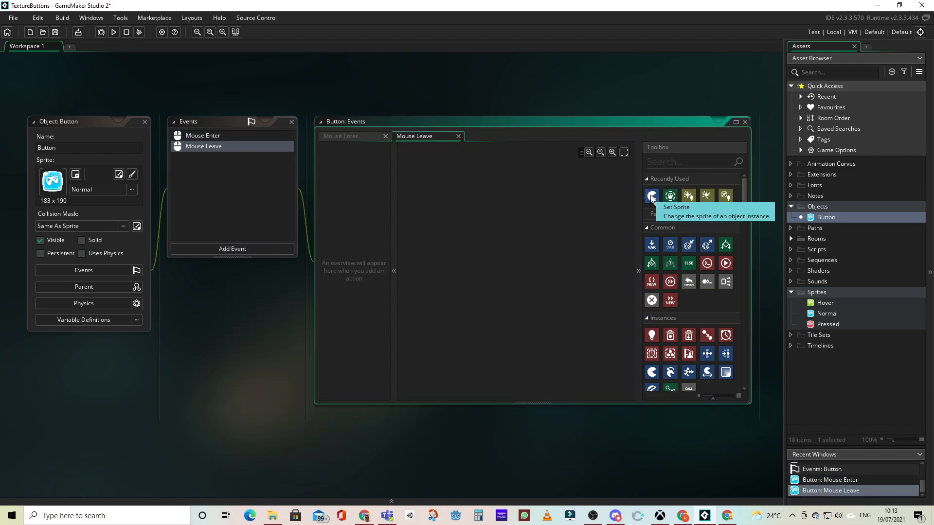
{"action": "left_click", "coordinate": [652, 196]}
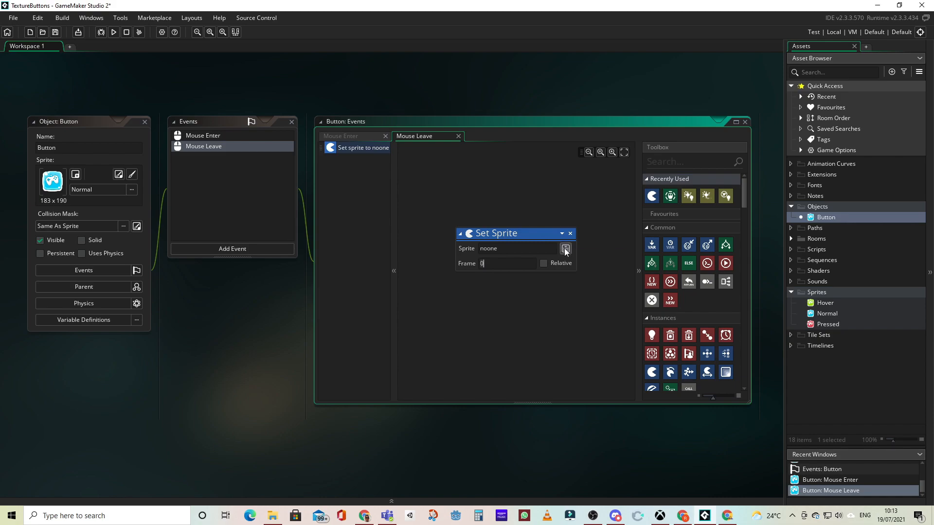
{"action": "left_click", "coordinate": [566, 248]}
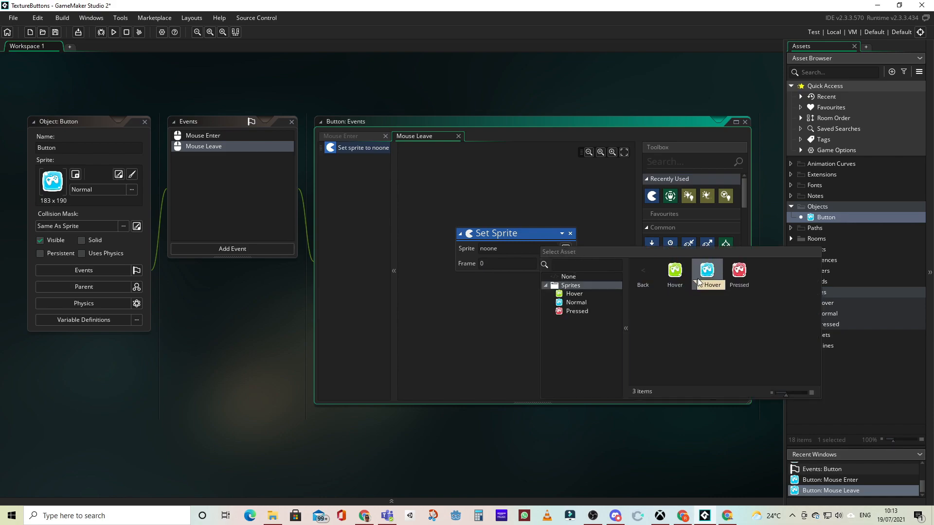
{"action": "left_click", "coordinate": [576, 301]}
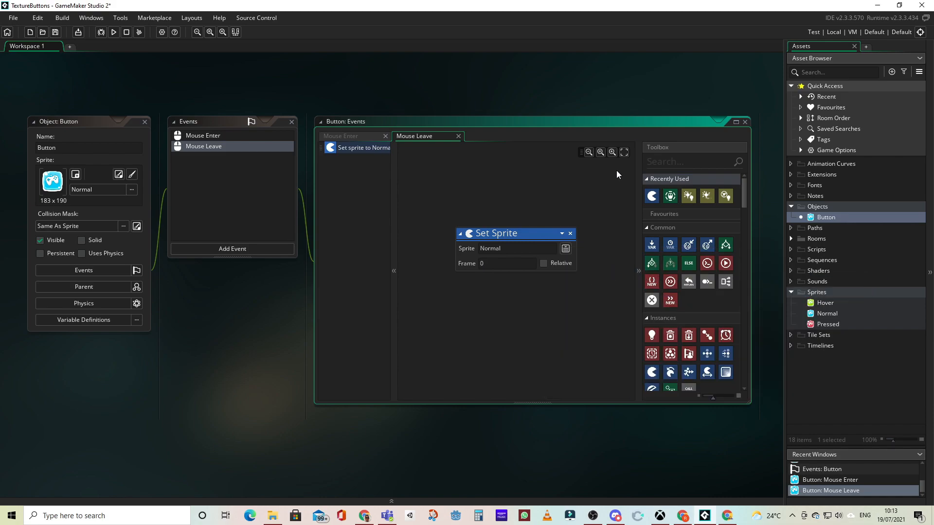
Add a Left Pressed event setting the Pressed sprite, then open Room1.
{"action": "left_click", "coordinate": [232, 249]}
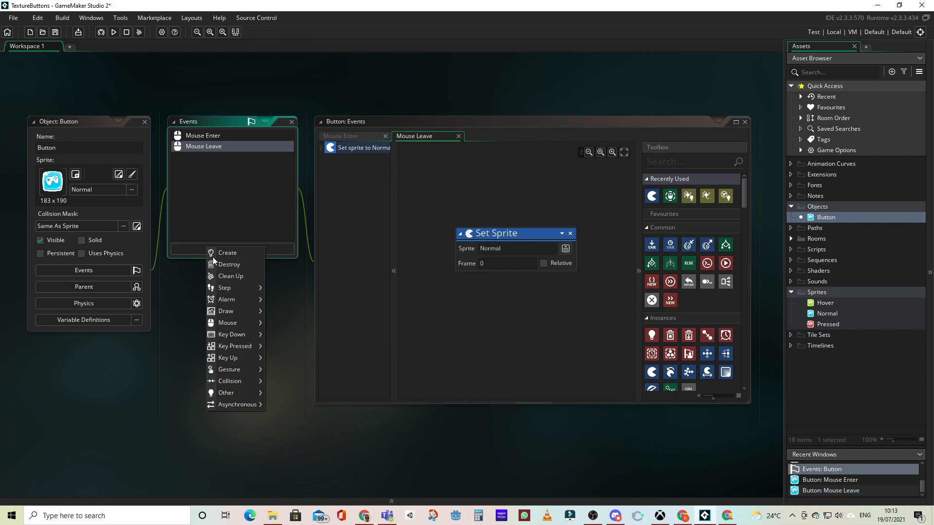
{"action": "mouse_move", "coordinate": [228, 323]}
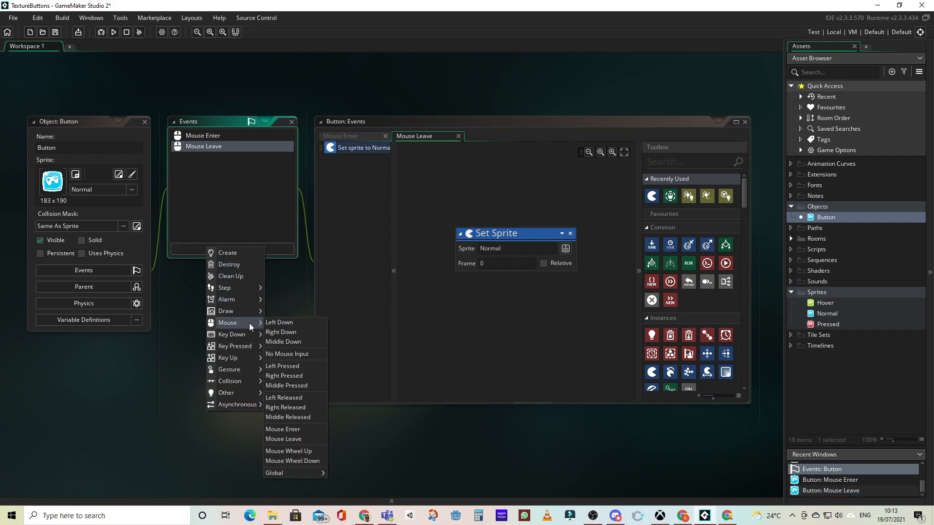
{"action": "mouse_move", "coordinate": [286, 322]}
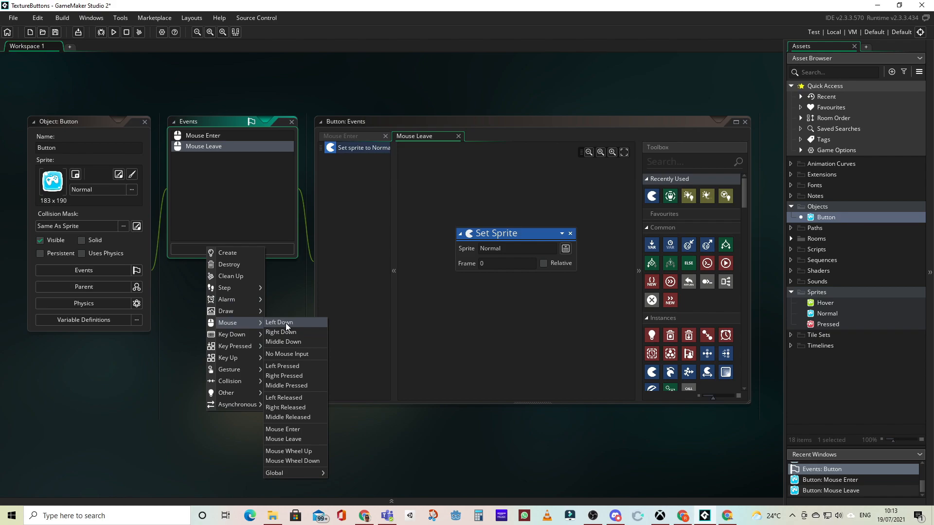
{"action": "mouse_move", "coordinate": [289, 355]}
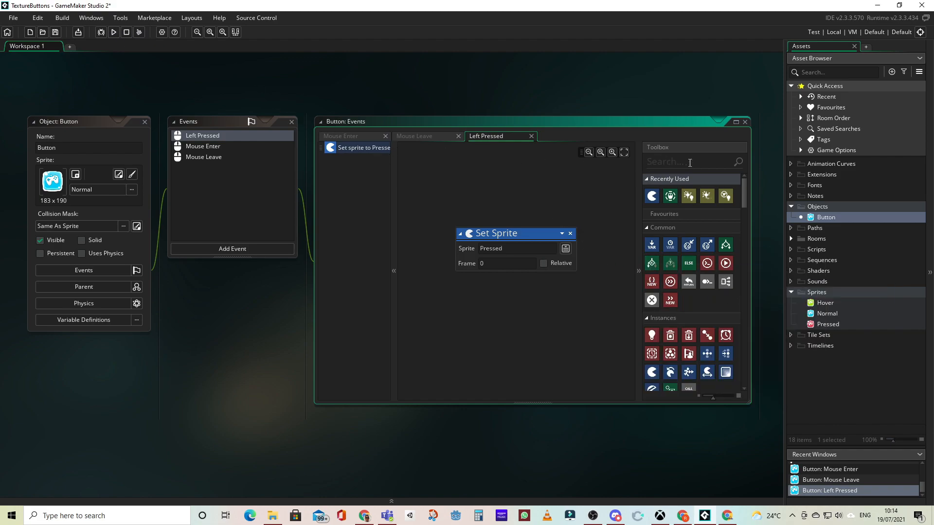
{"action": "mouse_move", "coordinate": [819, 239]}
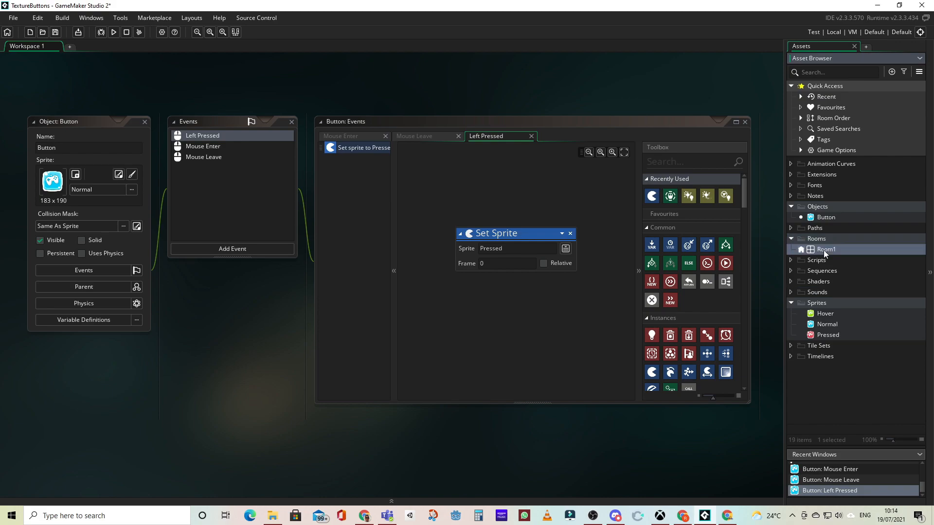
{"action": "double_click", "coordinate": [827, 249]}
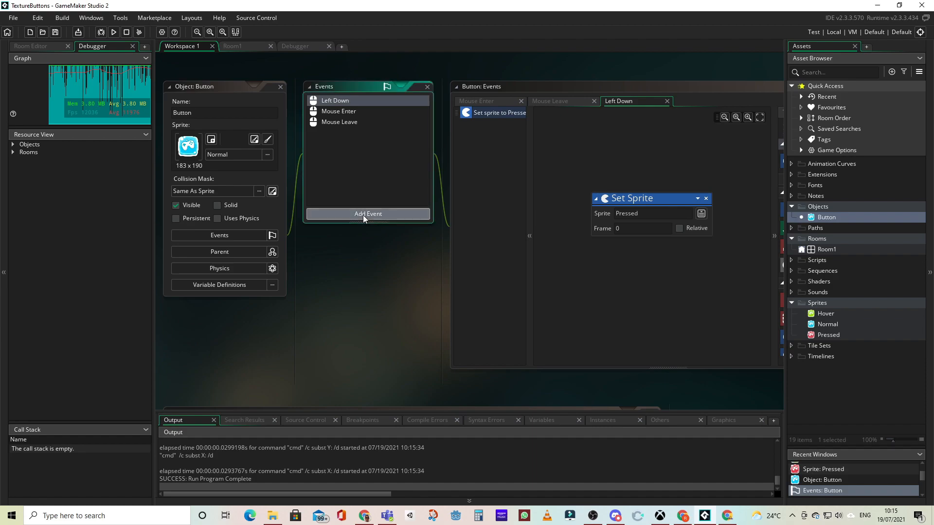
Add a Left Released event that sets the sprite back to Normal and run the game.
{"action": "left_click", "coordinate": [368, 213]}
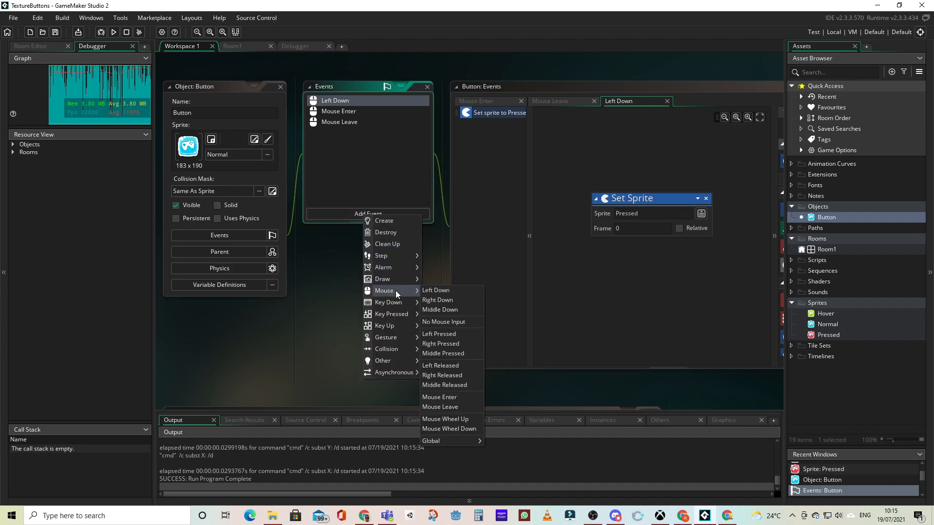
{"action": "mouse_move", "coordinate": [440, 365]}
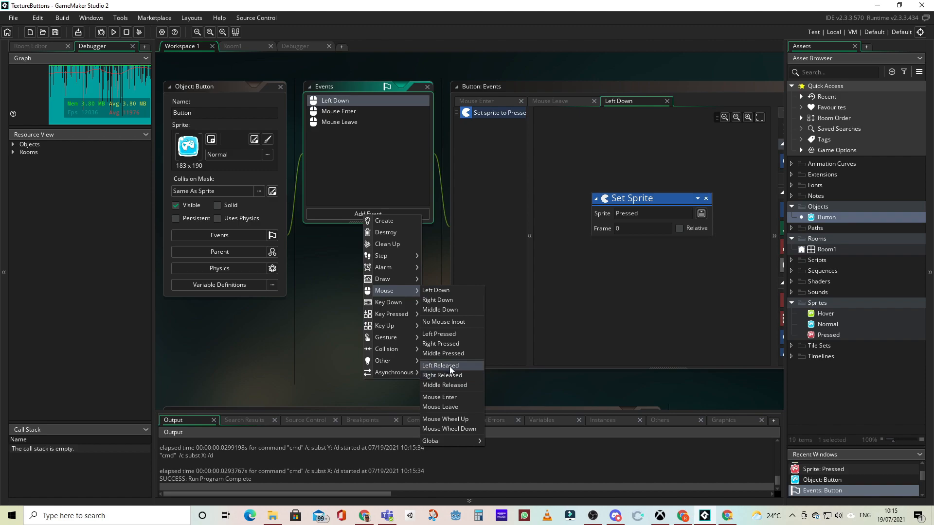
{"action": "left_click", "coordinate": [440, 365]}
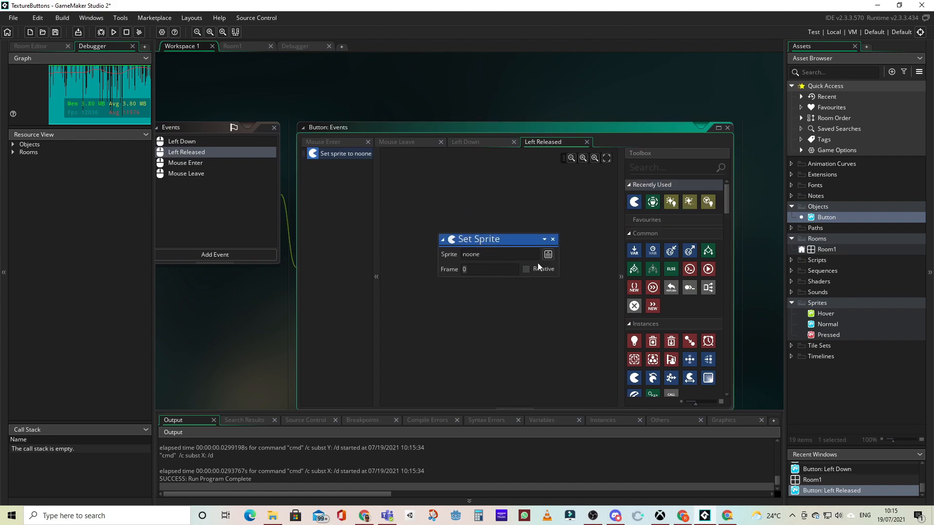
{"action": "left_click", "coordinate": [548, 254]}
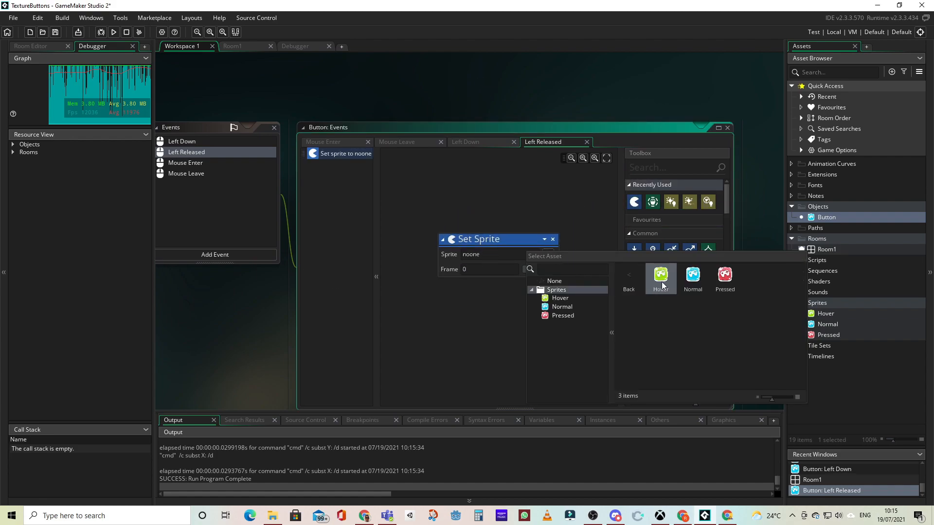
{"action": "left_click", "coordinate": [563, 306]}
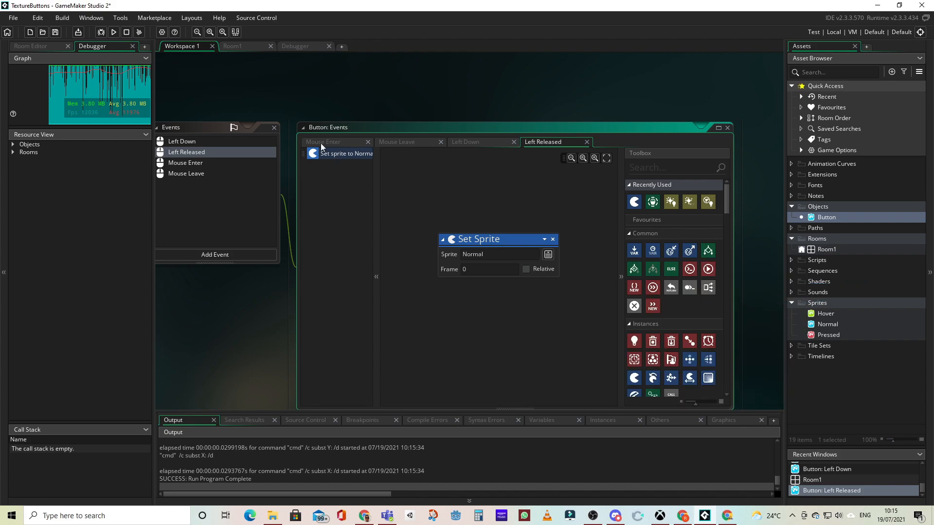
{"action": "left_click", "coordinate": [113, 32]}
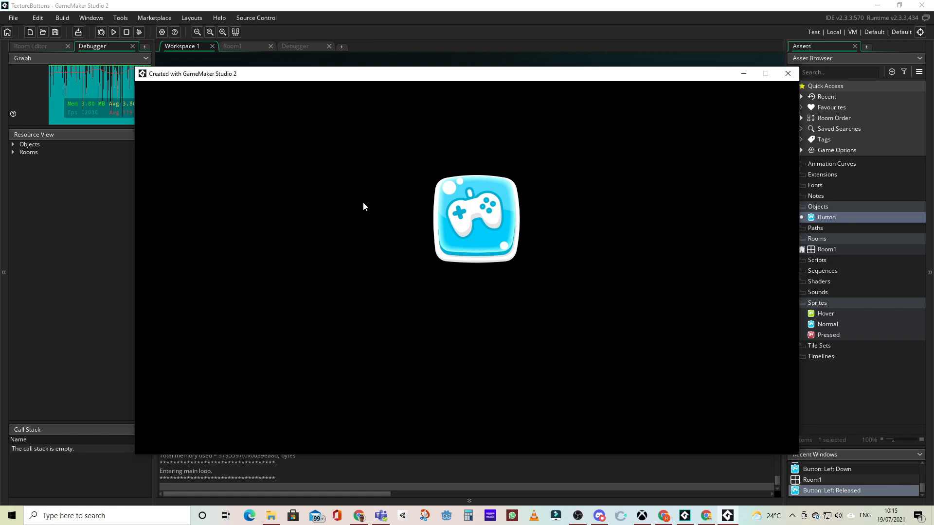
{"action": "mouse_move", "coordinate": [451, 222]}
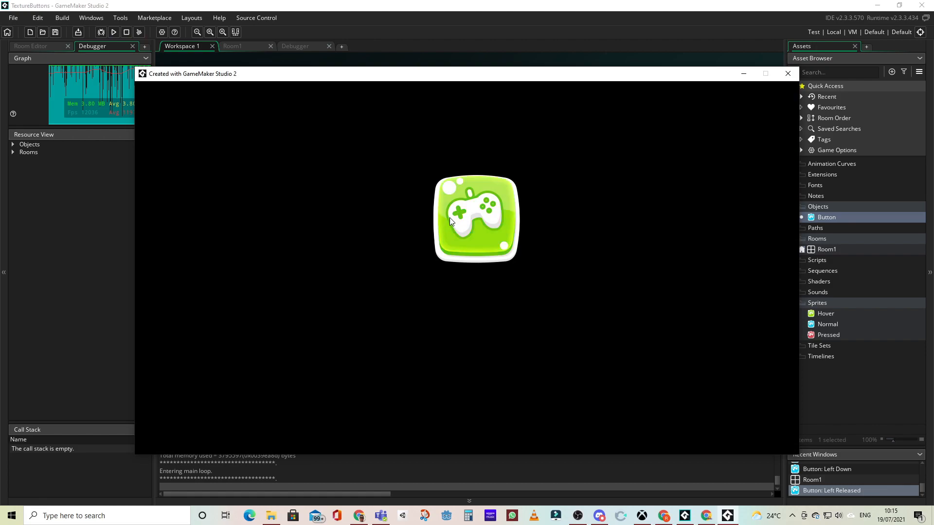
Press the button in the running game to see it turn red.
{"action": "left_click", "coordinate": [468, 220]}
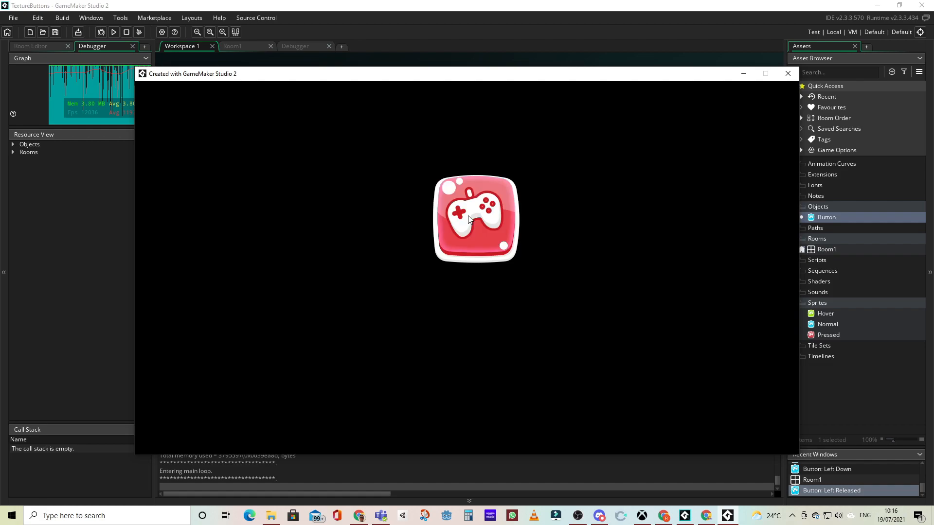
{"action": "mouse_move", "coordinate": [453, 218]}
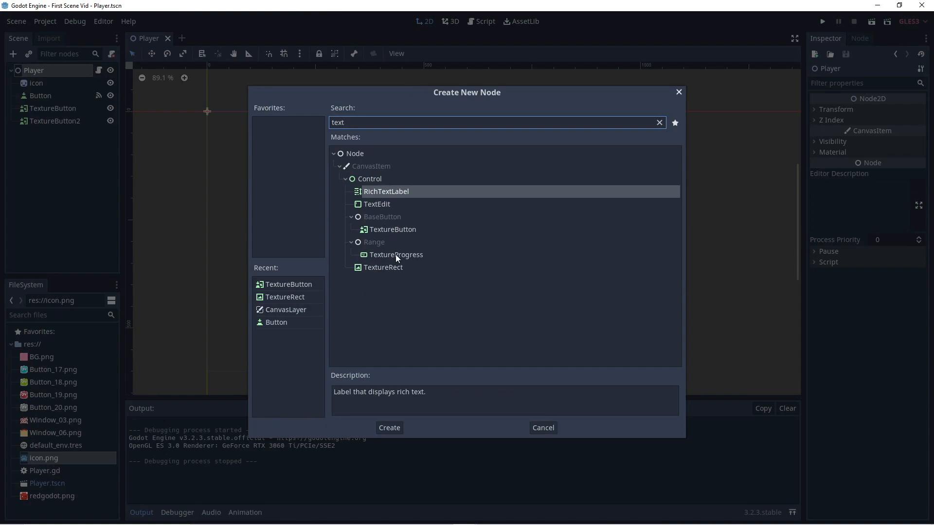
Create a TextureRect background node and bring in the Window_06 panel image.
{"action": "left_click", "coordinate": [384, 267]}
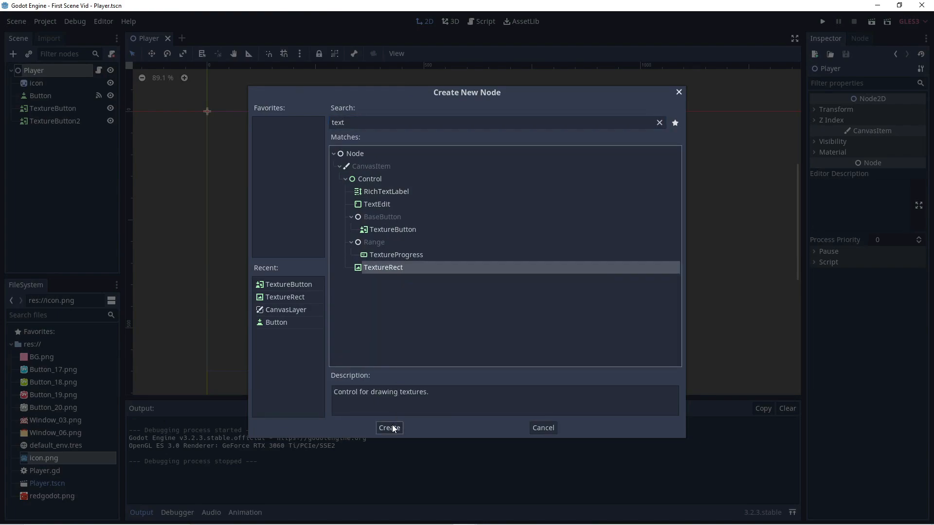
{"action": "left_click", "coordinate": [389, 428]}
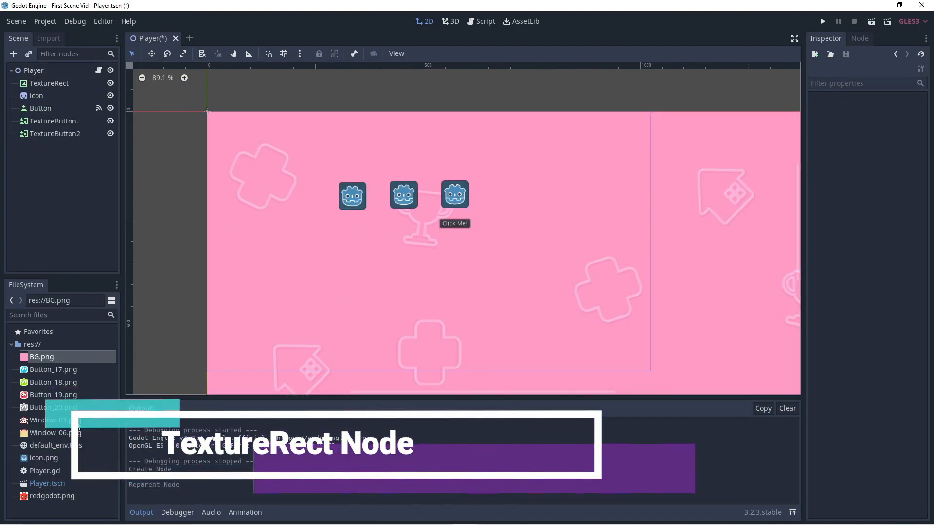
{"action": "left_click", "coordinate": [55, 432]}
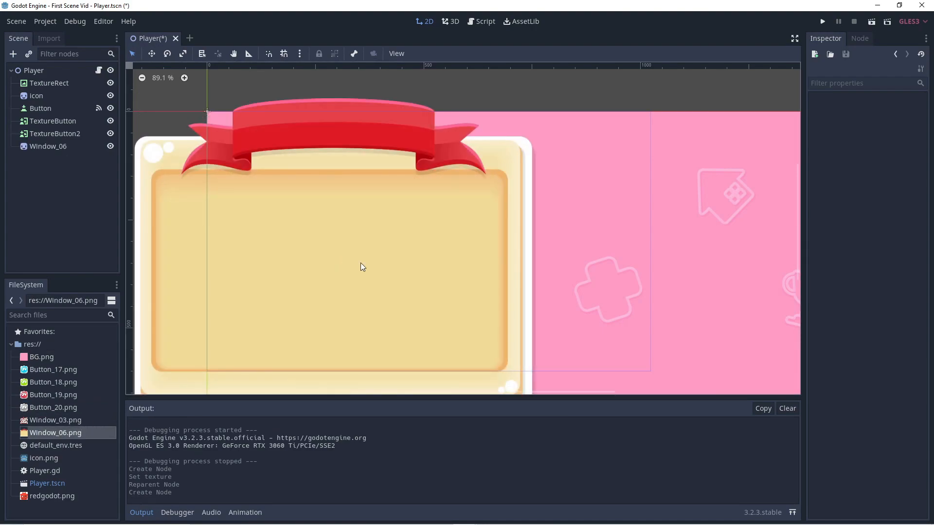
Shrink the Window_06 panel and place it beside the three button icons.
{"action": "left_click", "coordinate": [49, 146]}
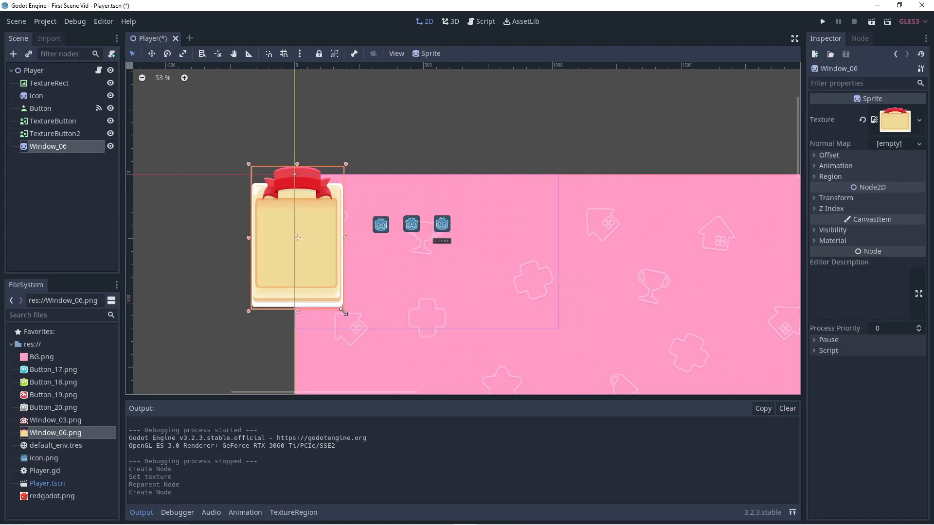
{"action": "left_click_drag", "start_coordinate": [344, 312], "coordinate": [347, 288]}
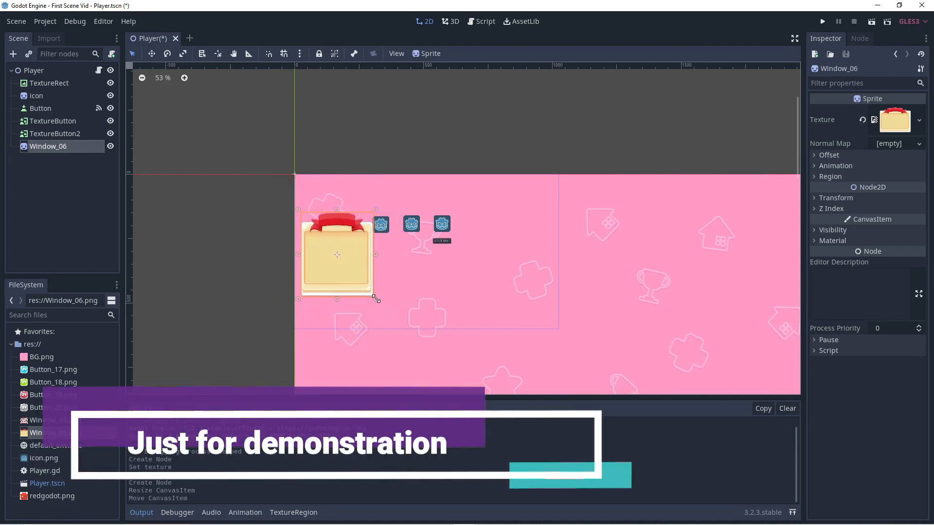
{"action": "left_click_drag", "start_coordinate": [336, 255], "coordinate": [374, 275]}
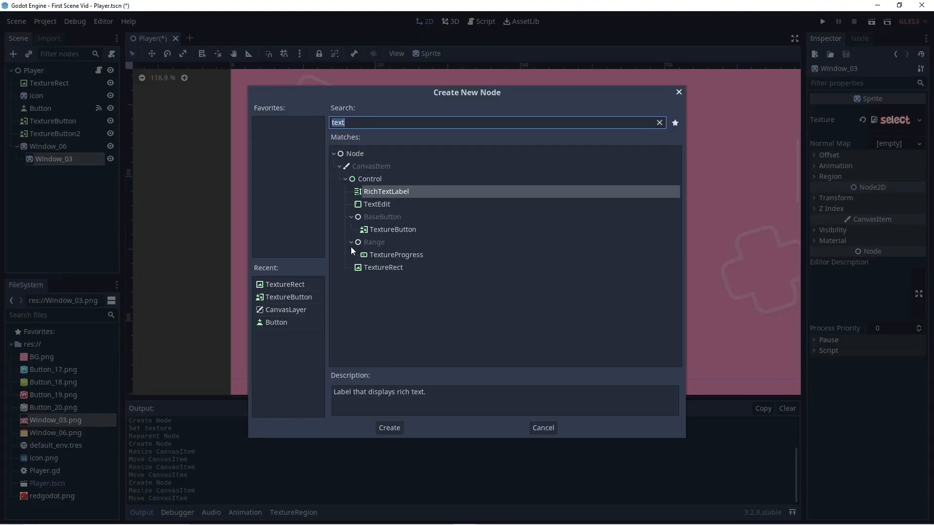
Create a TextureButton and assign its normal, pressed, hover and disabled button images.
{"action": "left_click", "coordinate": [389, 428]}
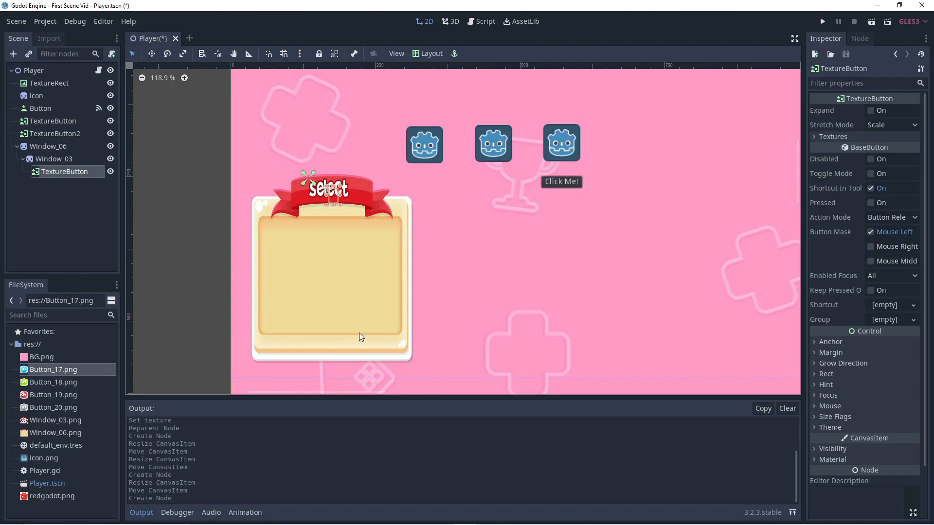
{"action": "left_click", "coordinate": [814, 136]}
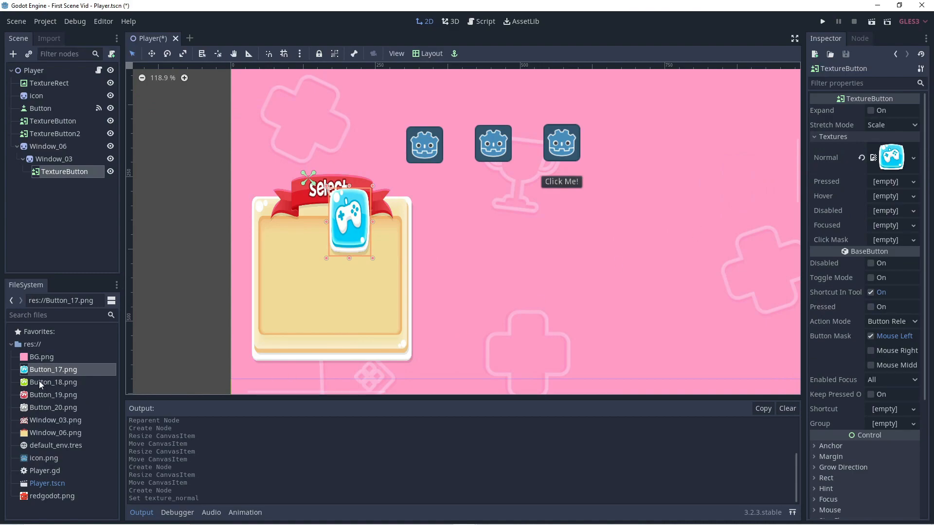
{"action": "left_click", "coordinate": [53, 381]}
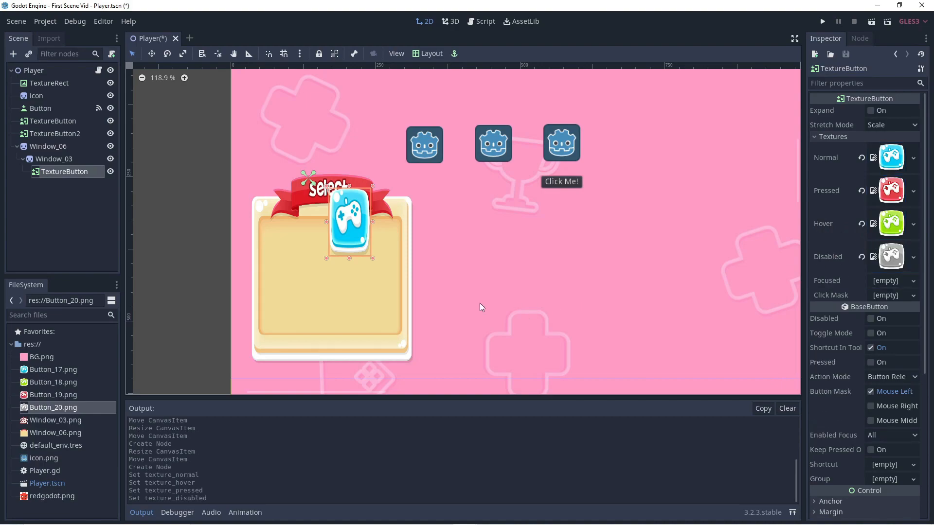
{"action": "mouse_move", "coordinate": [373, 260]}
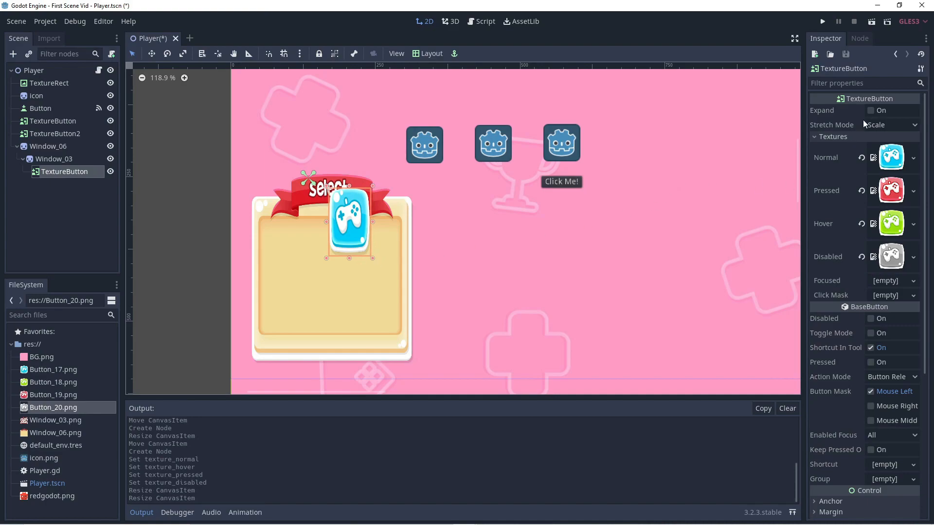
Enable Expand, shrink the button and centre it in the Select window.
{"action": "left_click", "coordinate": [870, 110]}
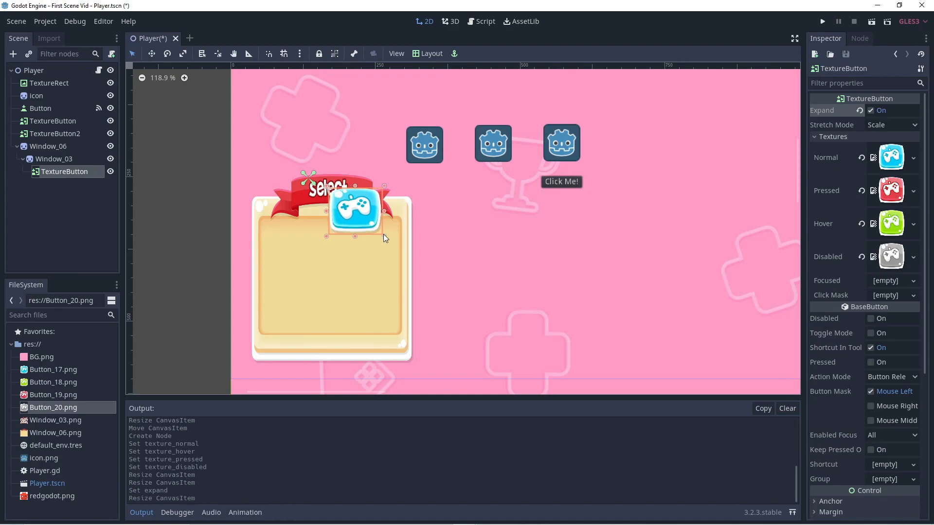
{"action": "left_click_drag", "start_coordinate": [354, 210], "coordinate": [301, 306]}
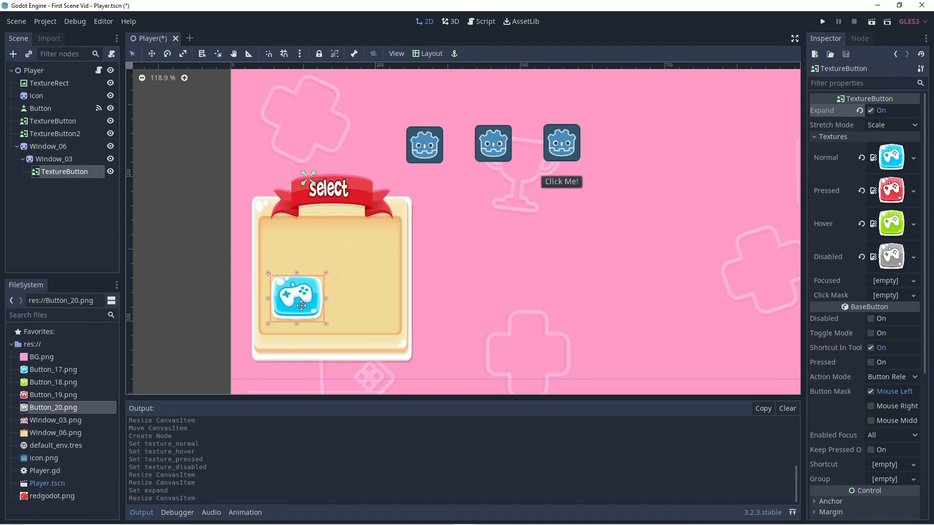
{"action": "left_click_drag", "start_coordinate": [301, 305], "coordinate": [336, 280]}
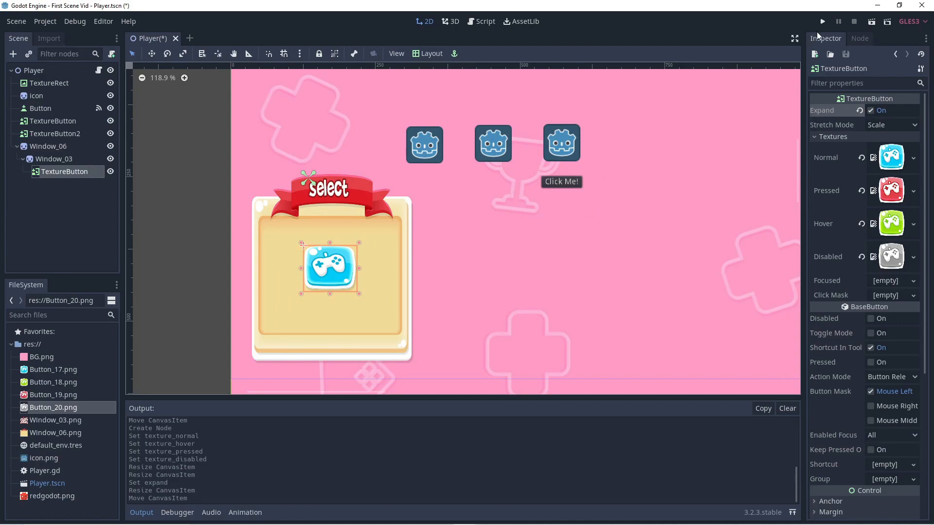
{"action": "left_click", "coordinate": [822, 21]}
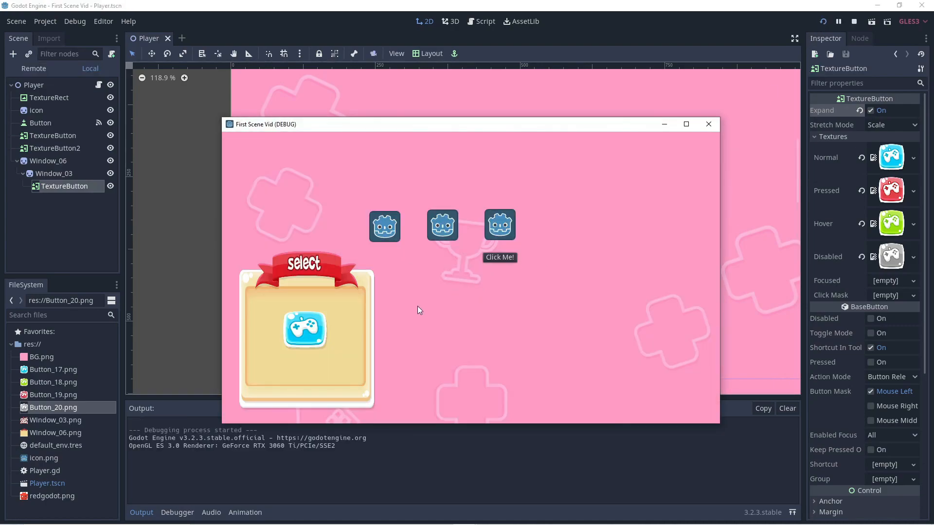
{"action": "mouse_move", "coordinate": [342, 329]}
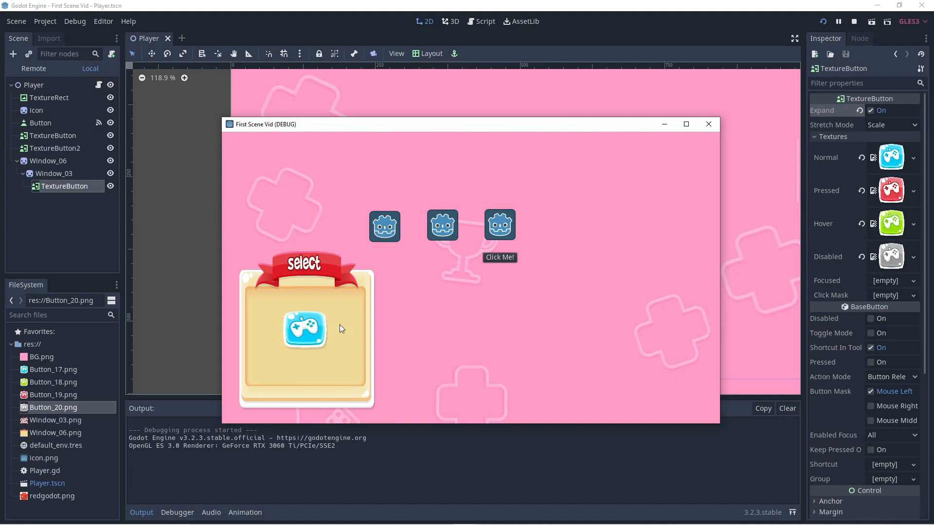
{"action": "mouse_move", "coordinate": [313, 331]}
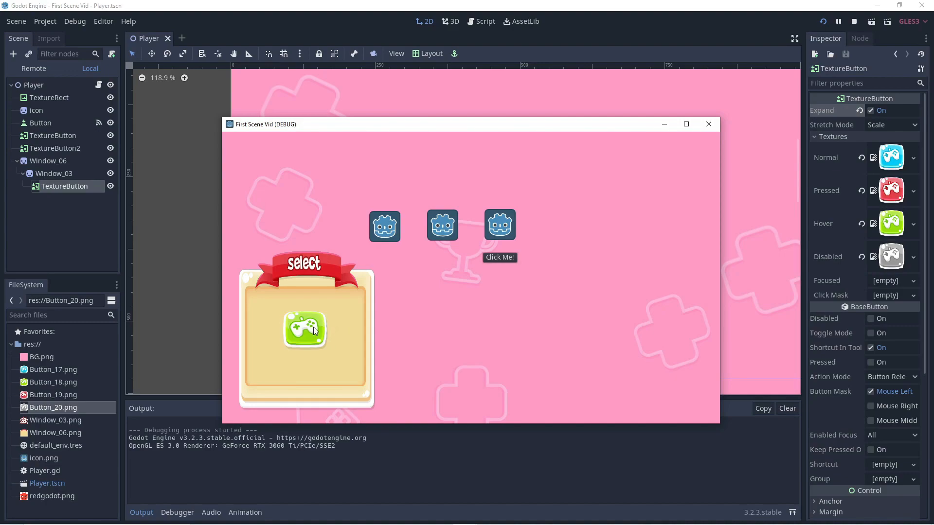
{"action": "left_click", "coordinate": [305, 330]}
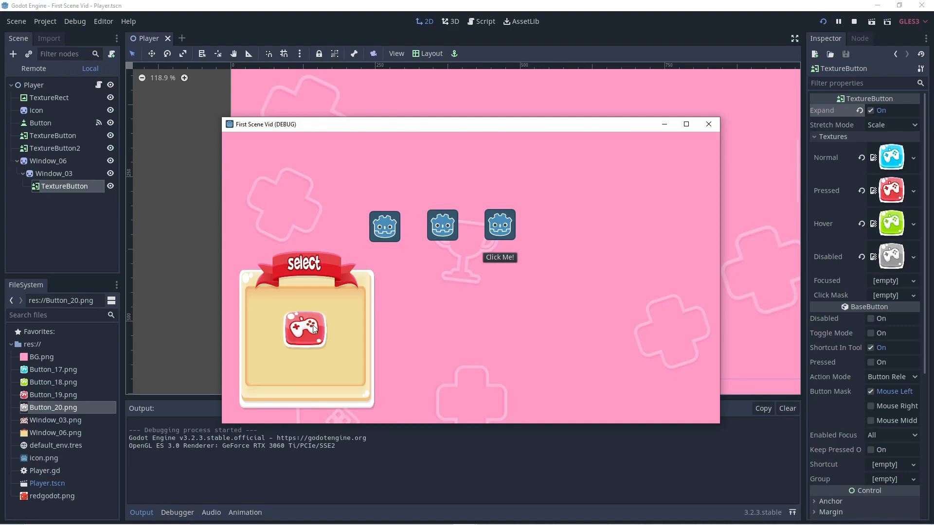
{"action": "left_click", "coordinate": [305, 331]}
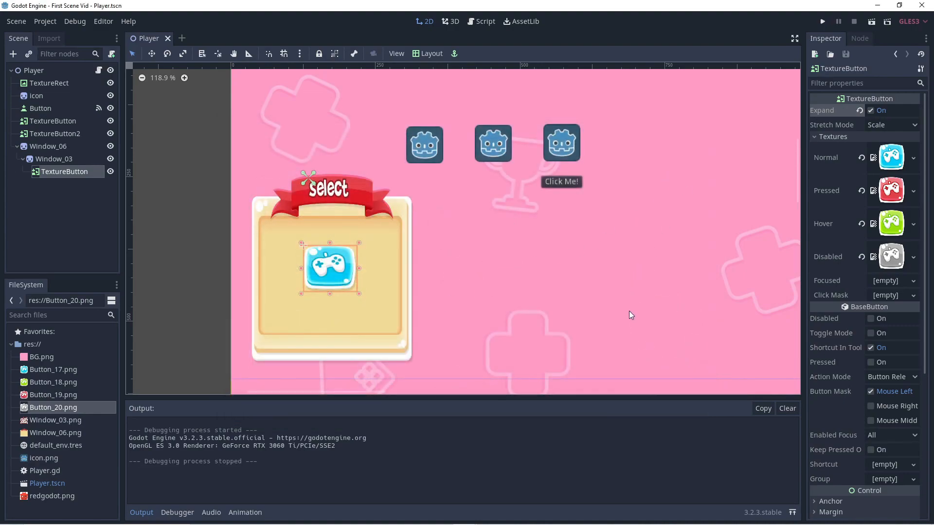
{"action": "mouse_move", "coordinate": [686, 496]}
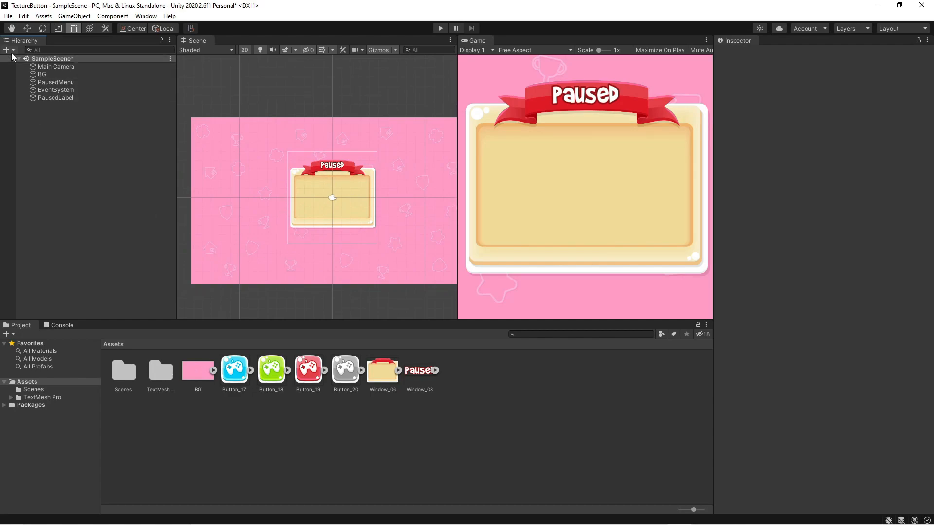
Add a UI Button to the scene from the Hierarchy create menu.
{"action": "left_click", "coordinate": [6, 49]}
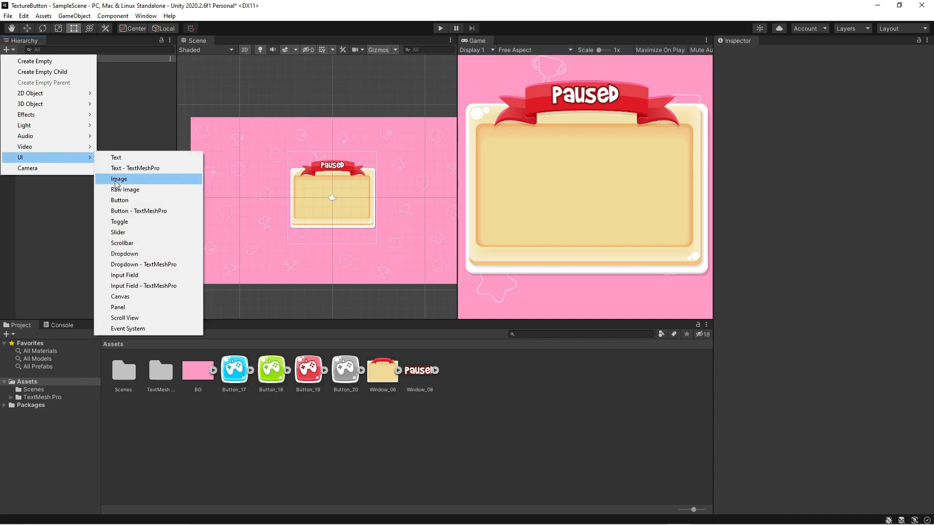
{"action": "left_click", "coordinate": [119, 201]}
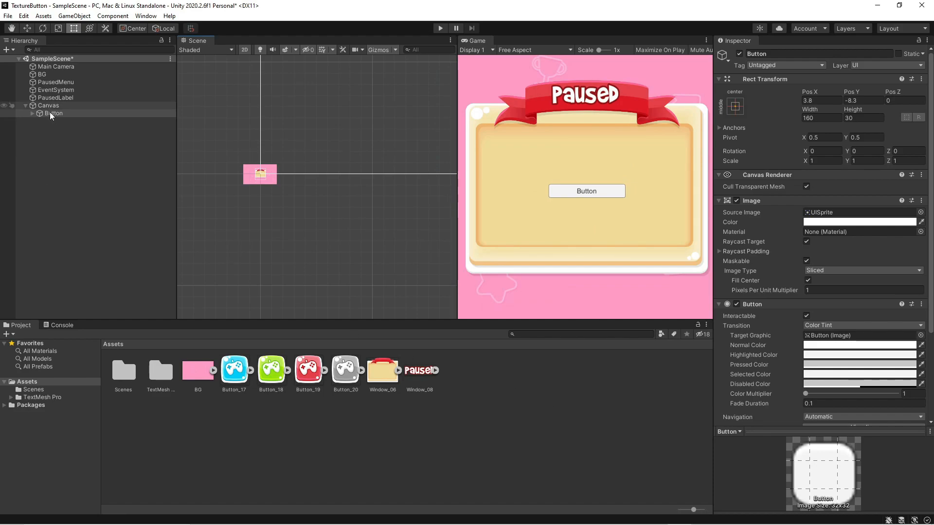
Clear the 'Button' label on the Text child and reselect the Button.
{"action": "left_click", "coordinate": [58, 120]}
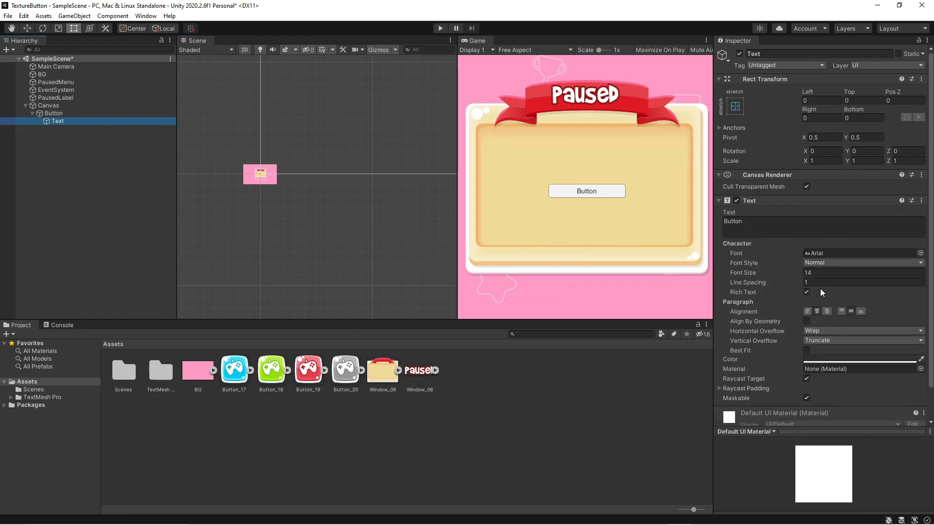
{"action": "double_click", "coordinate": [733, 222]}
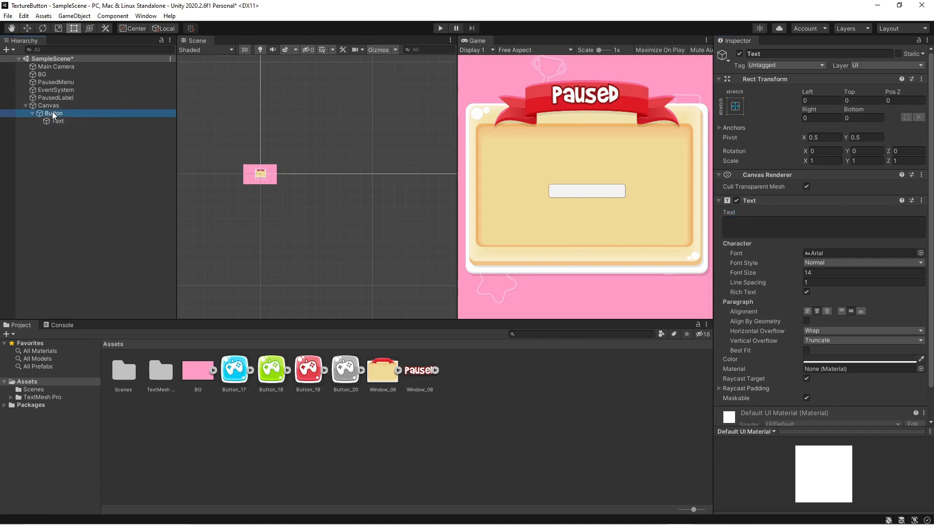
{"action": "left_click", "coordinate": [53, 113]}
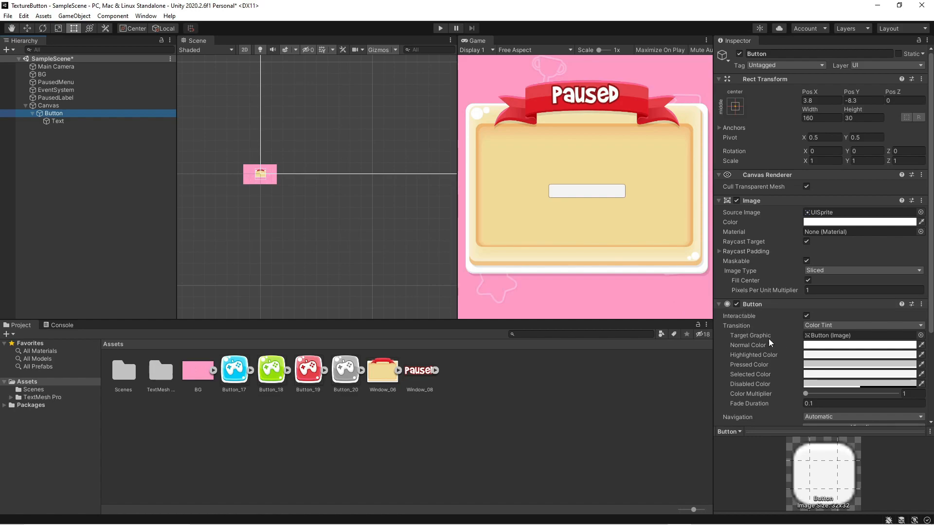
Make Button_17 the button's Source Image and resize it to a square icon.
{"action": "left_click", "coordinate": [234, 370]}
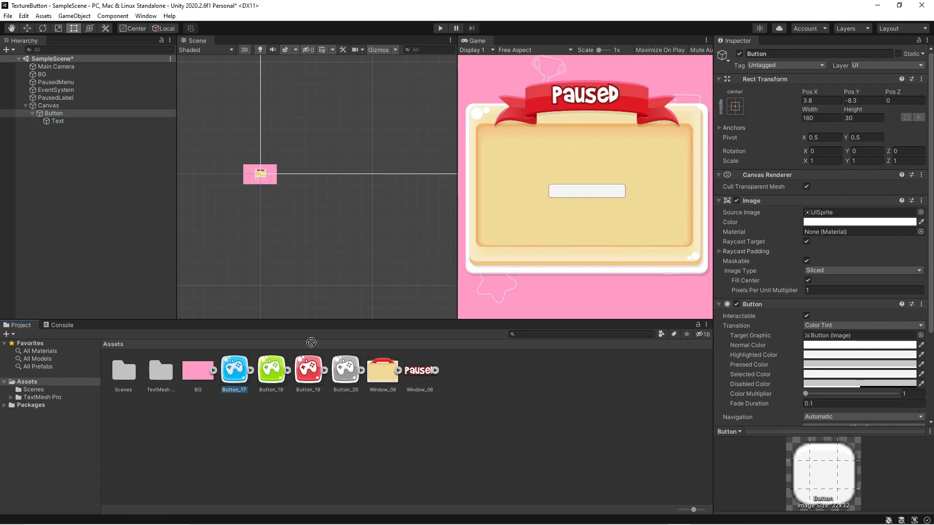
{"action": "left_click_drag", "start_coordinate": [235, 367], "coordinate": [859, 213]}
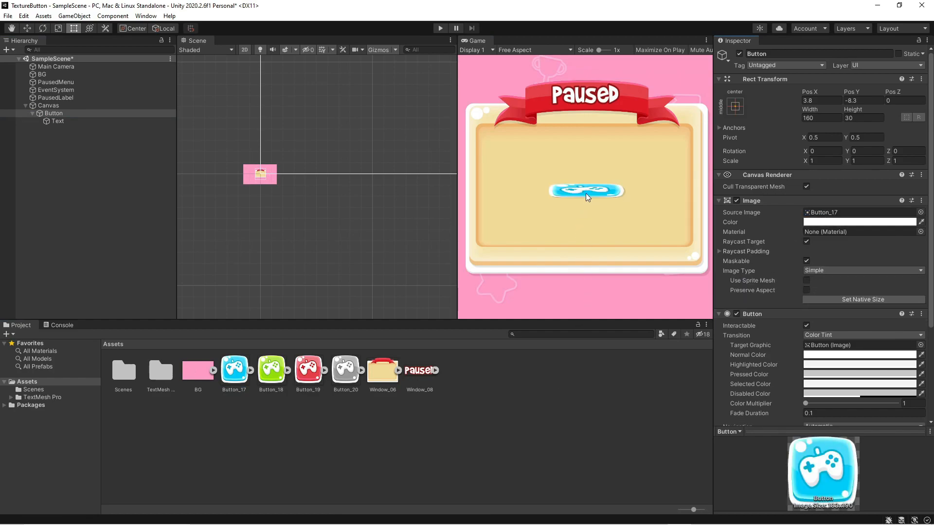
{"action": "mouse_move", "coordinate": [399, 150]}
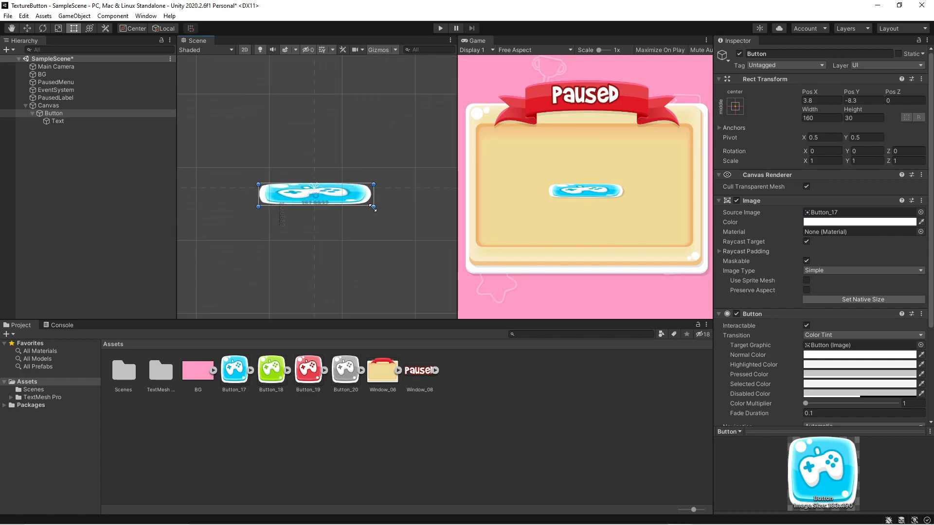
{"action": "left_click_drag", "start_coordinate": [373, 208], "coordinate": [321, 243]}
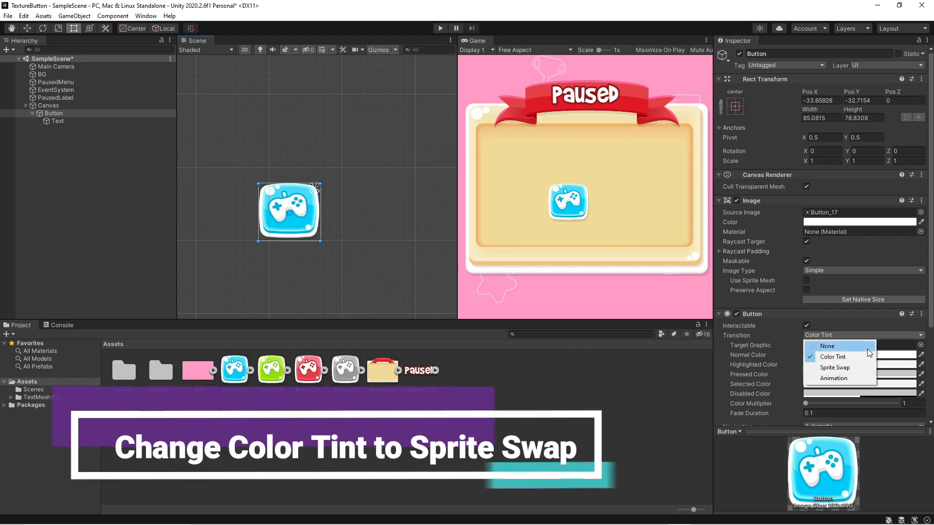
Switch Transition to Sprite Swap with Button_18, Button_19 and Button_20 state sprites.
{"action": "left_click", "coordinate": [835, 367]}
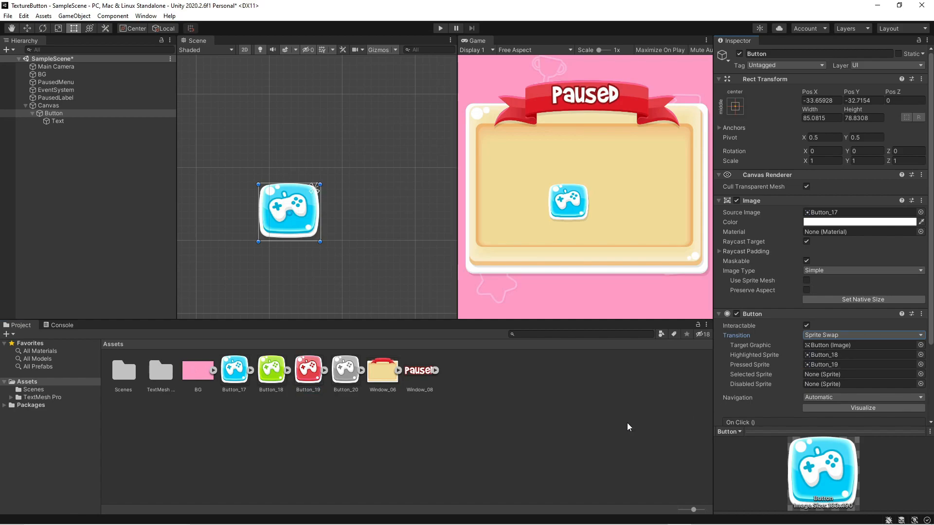
{"action": "left_click", "coordinate": [858, 384]}
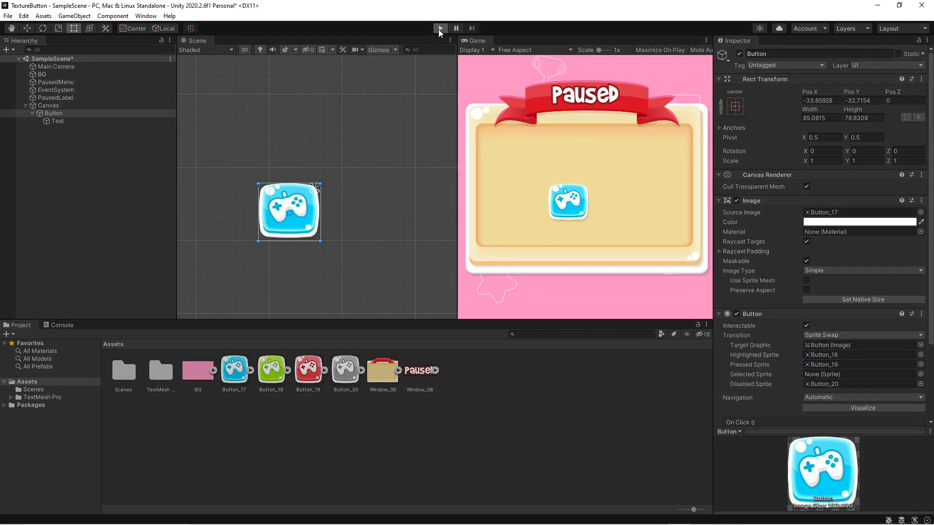
Enter Play mode and press the button to check its green hover and red pressed states.
{"action": "left_click", "coordinate": [440, 27]}
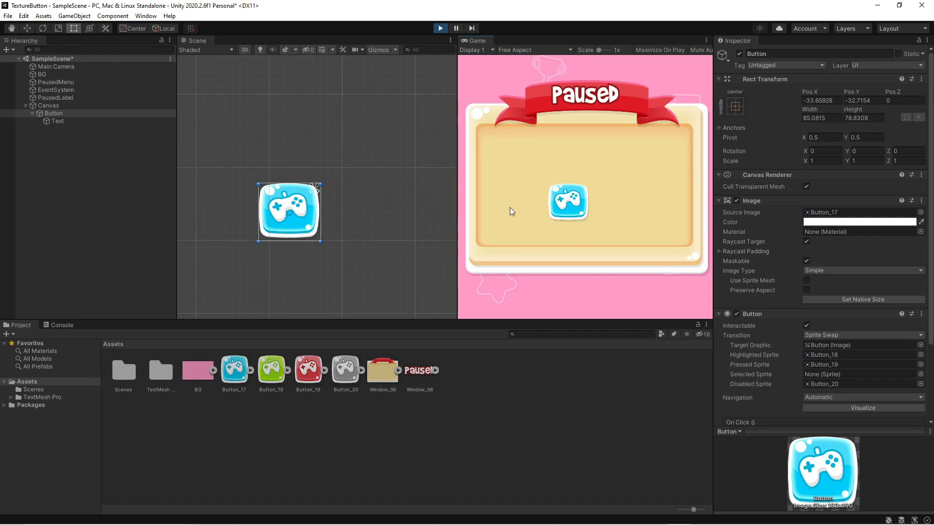
{"action": "mouse_move", "coordinate": [574, 206]}
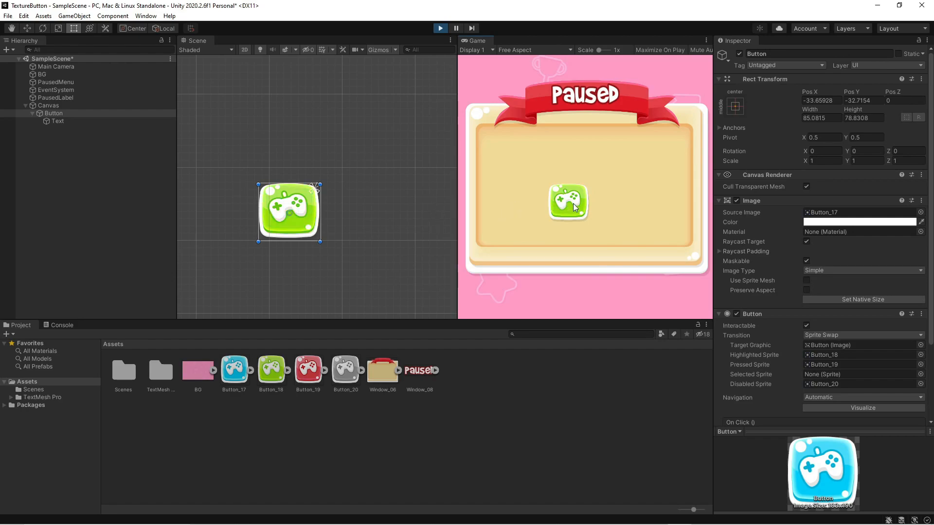
{"action": "left_click", "coordinate": [569, 204]}
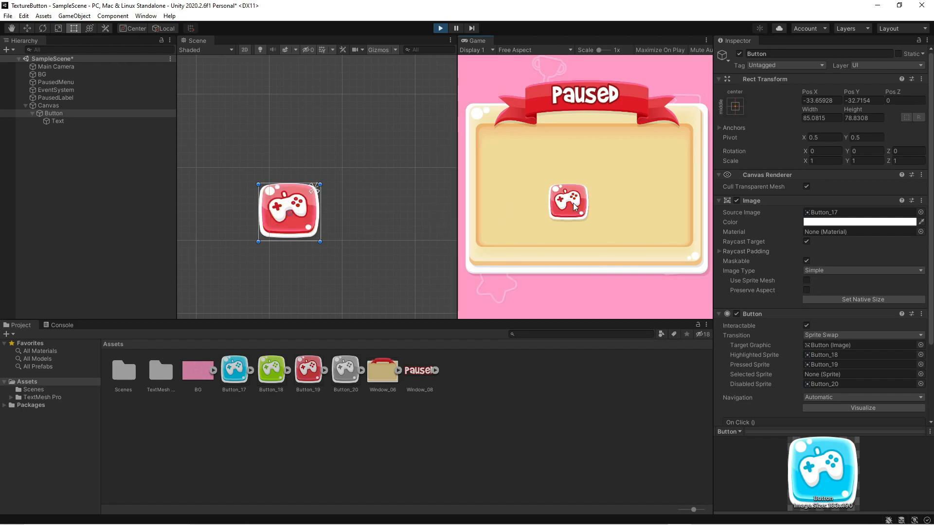